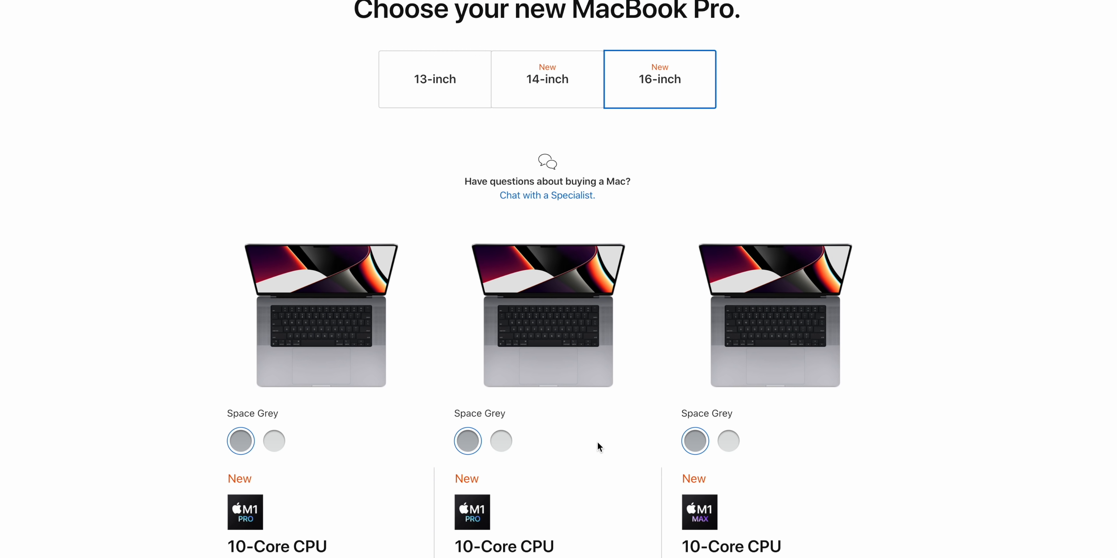
mouse_move(677, 486)
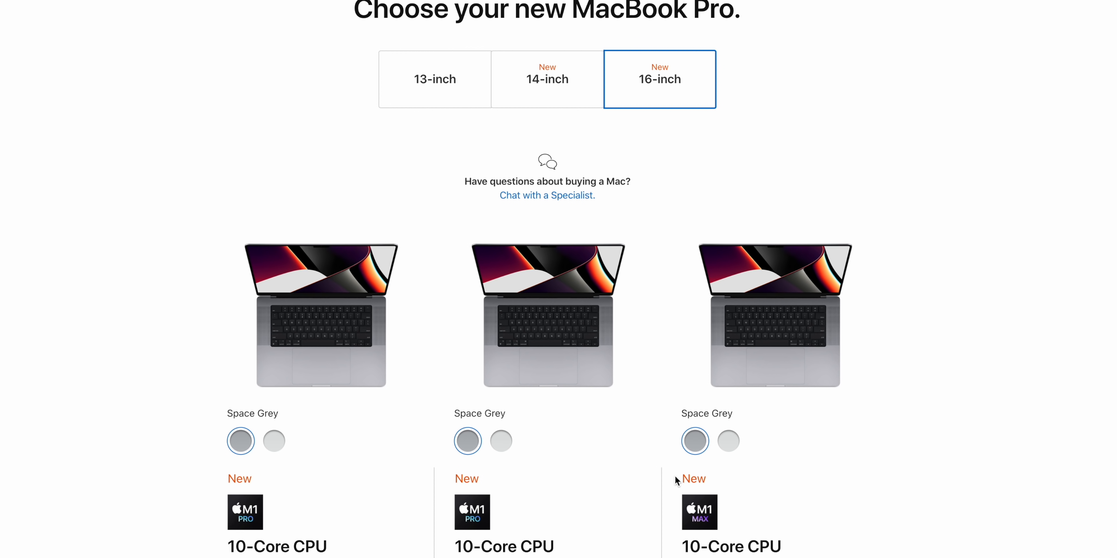
Review the 16-inch models and check the base model's nearby-store pickup list
scroll("down", 3)
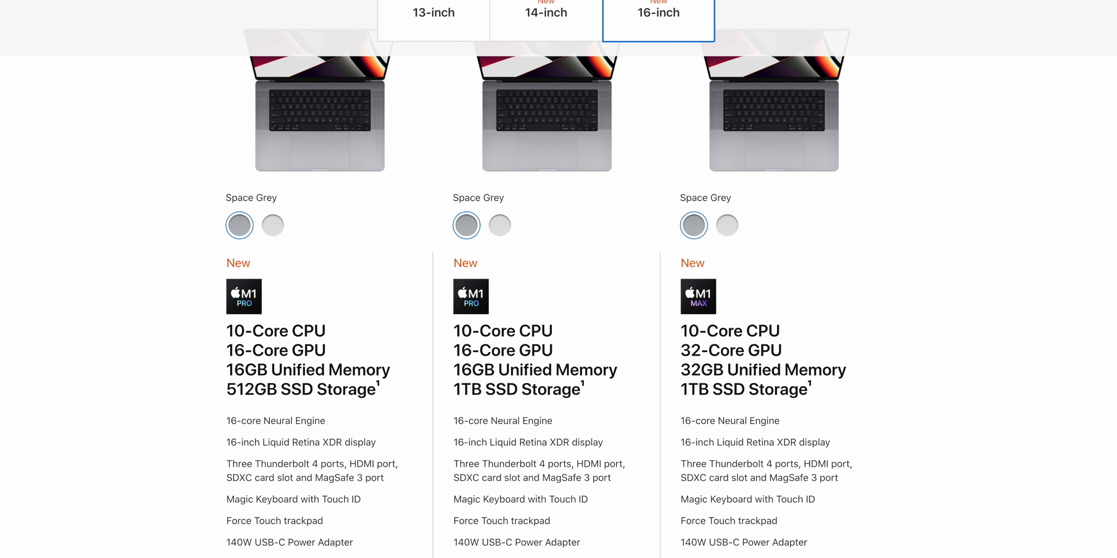
scroll("down", 3)
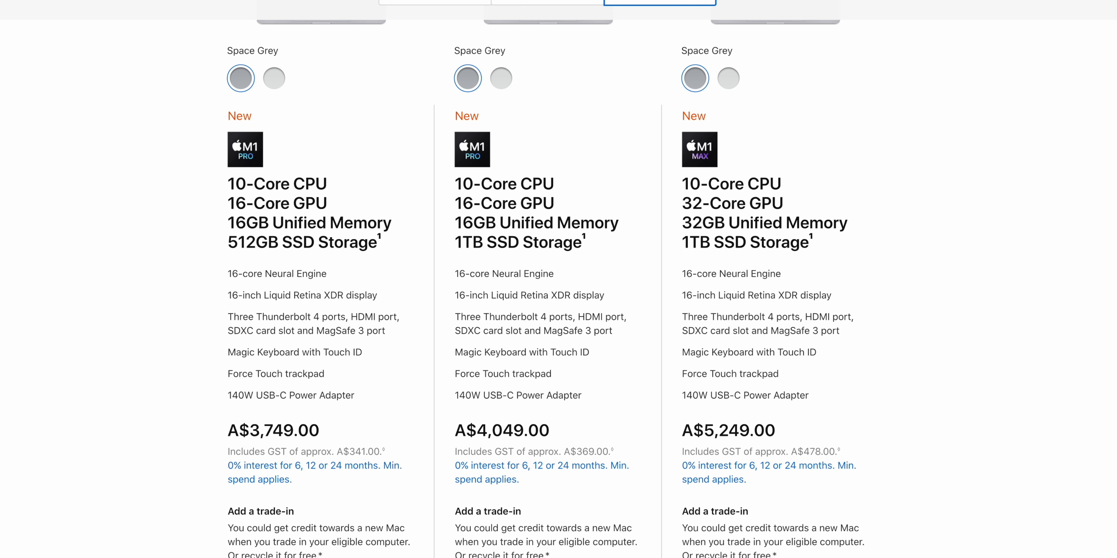
scroll("up", 3)
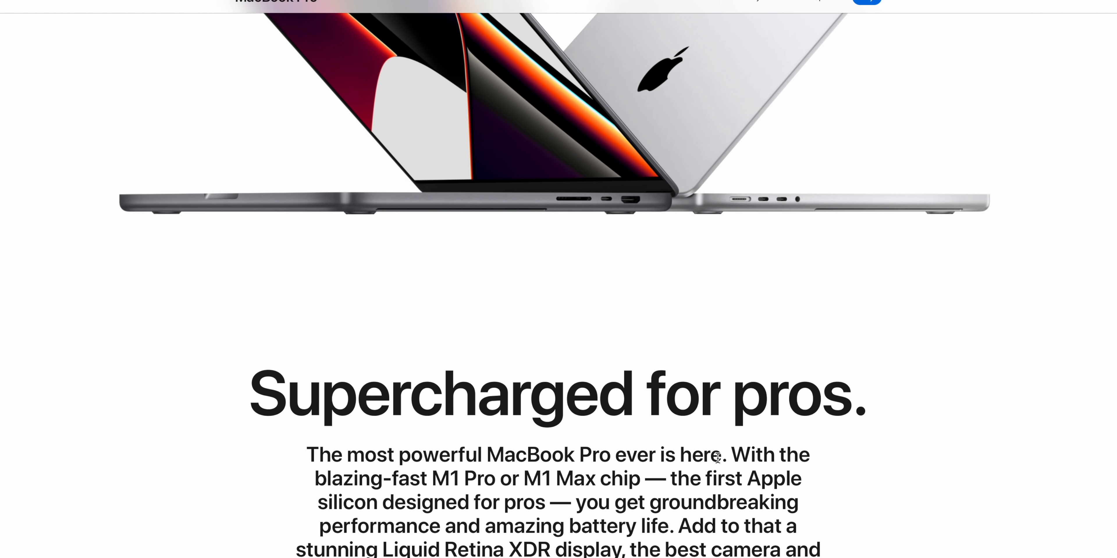
scroll("down", 3)
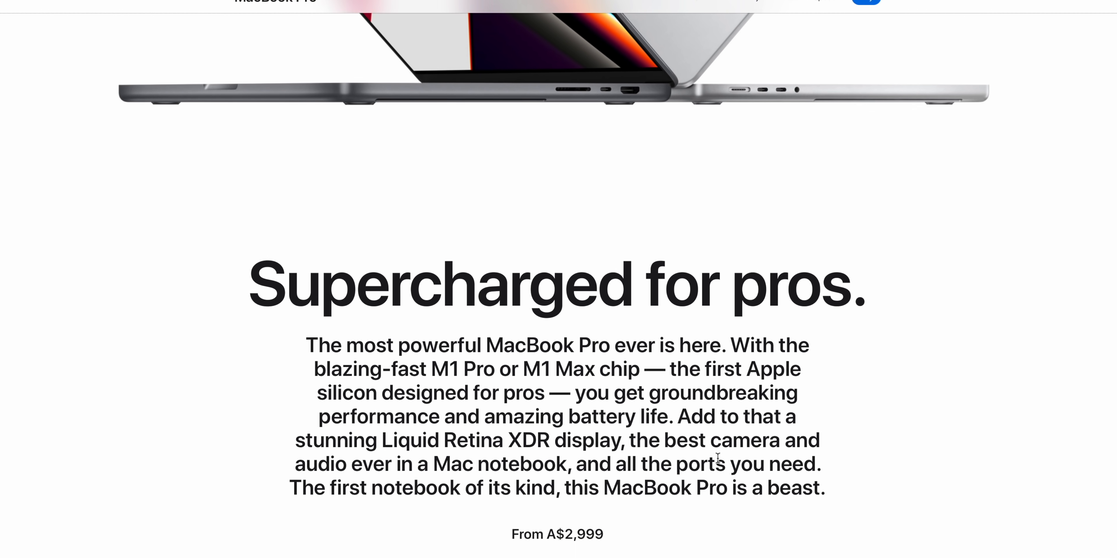
scroll("down", 3)
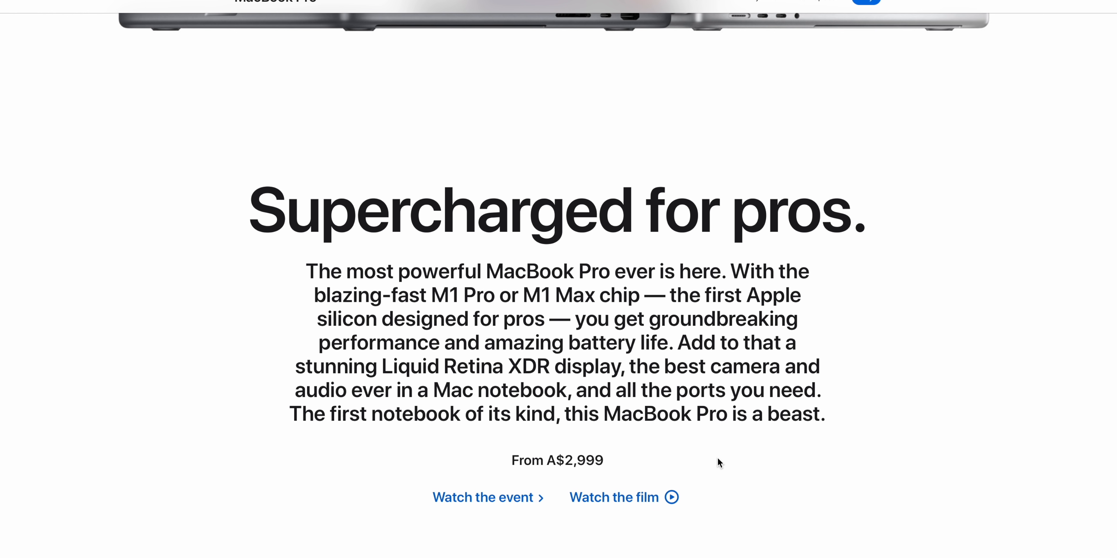
scroll("down", 3)
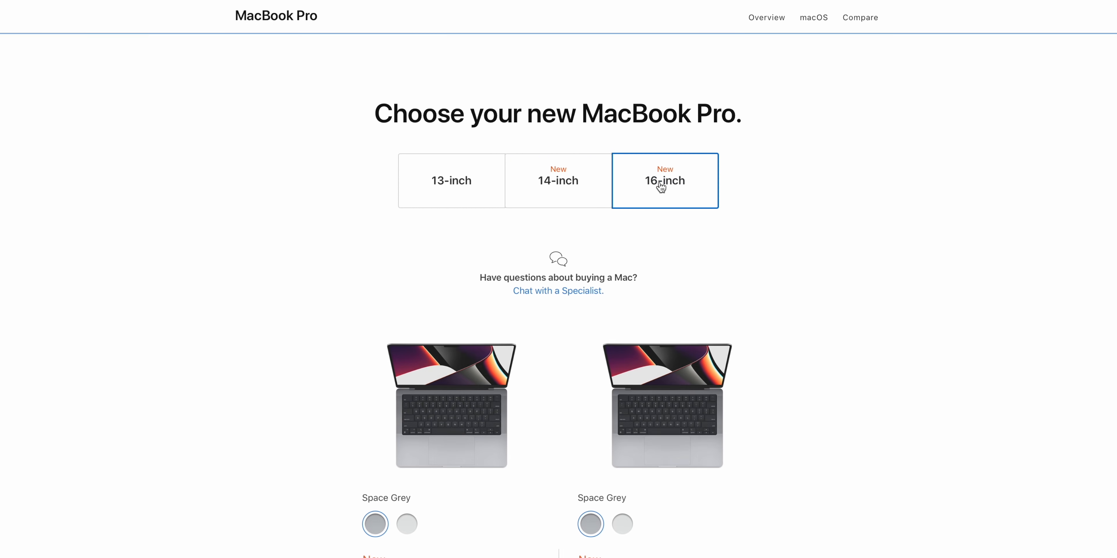
scroll("down", 3)
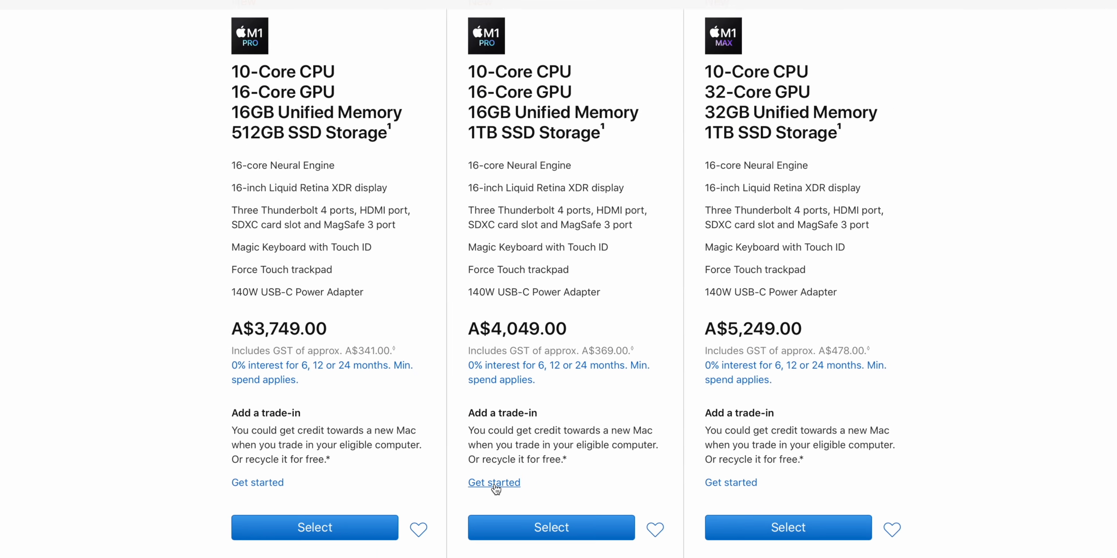
scroll("down", 3)
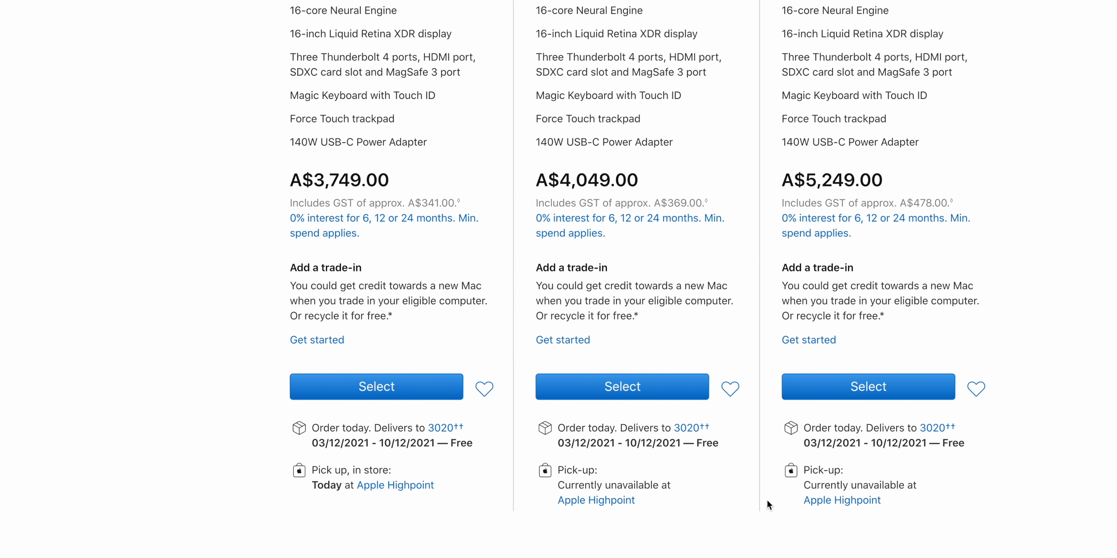
mouse_move(485, 525)
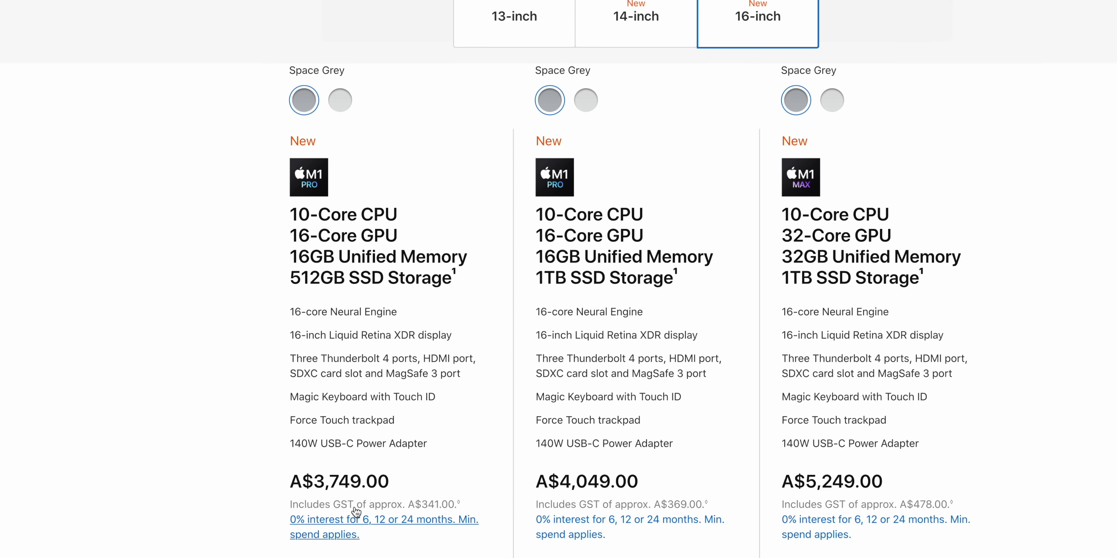
scroll("down", 3)
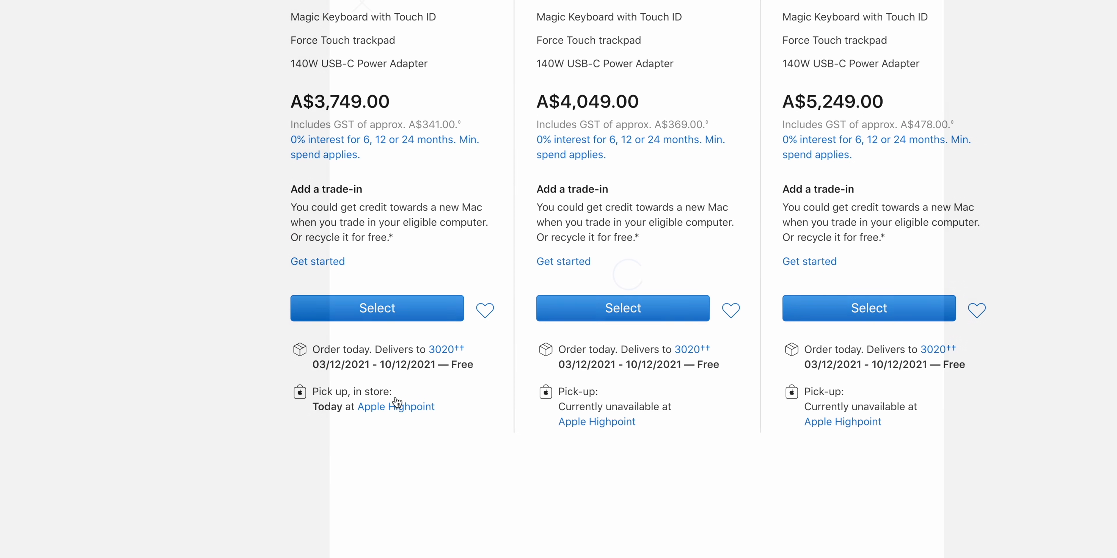
left_click(395, 407)
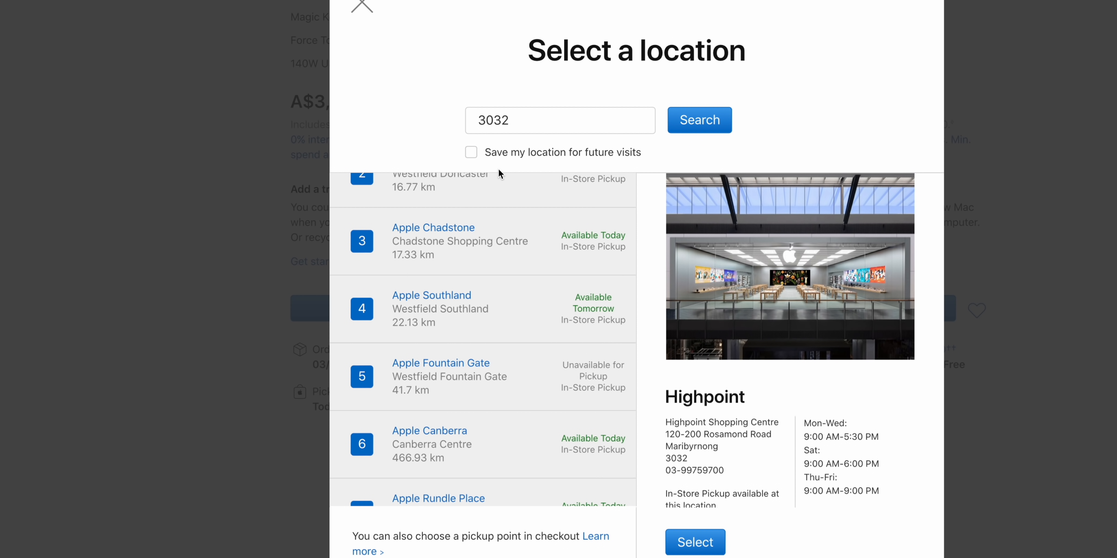
mouse_move(497, 182)
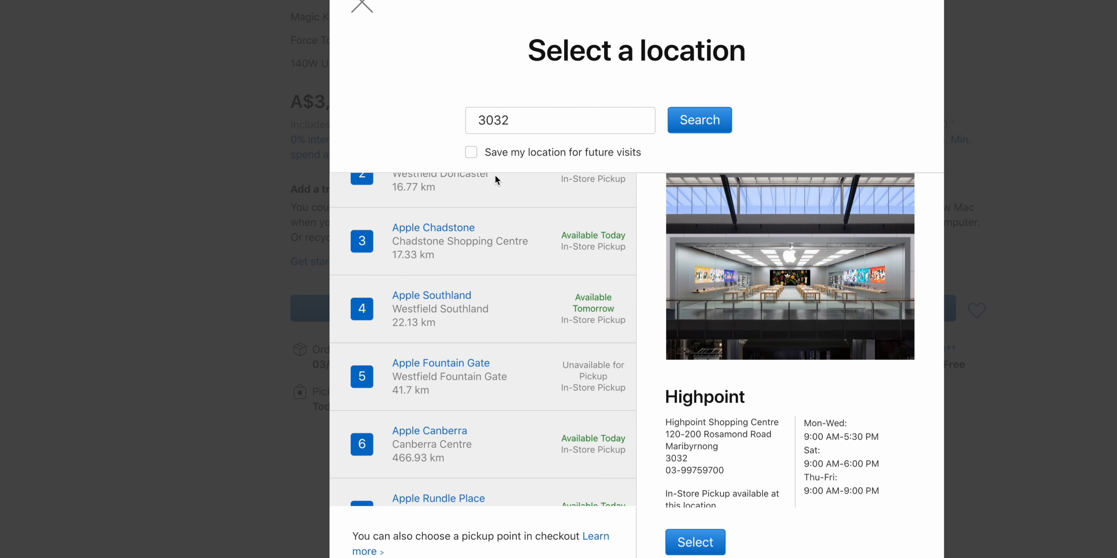
left_click(361, 7)
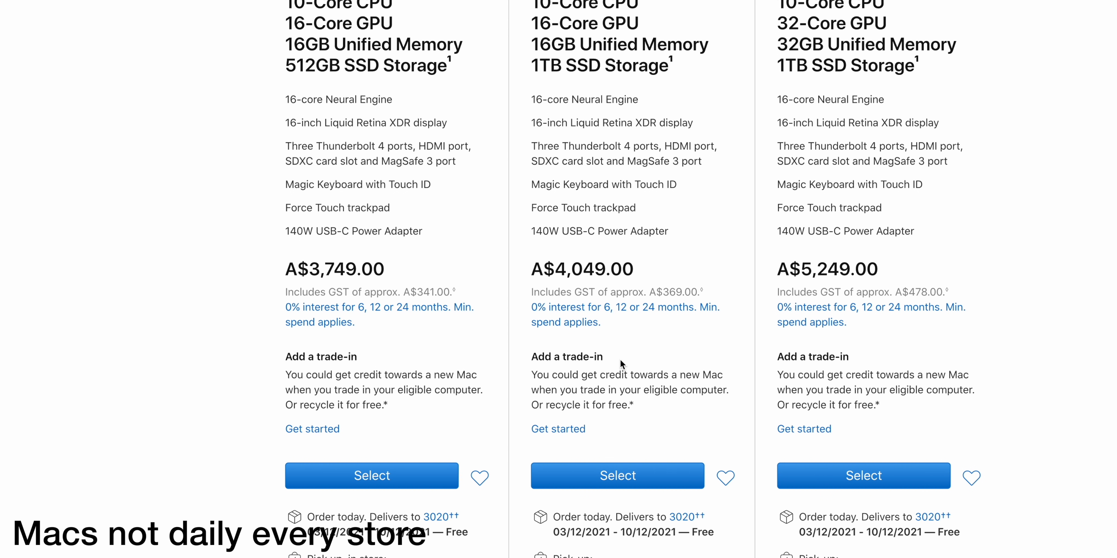
mouse_move(617, 405)
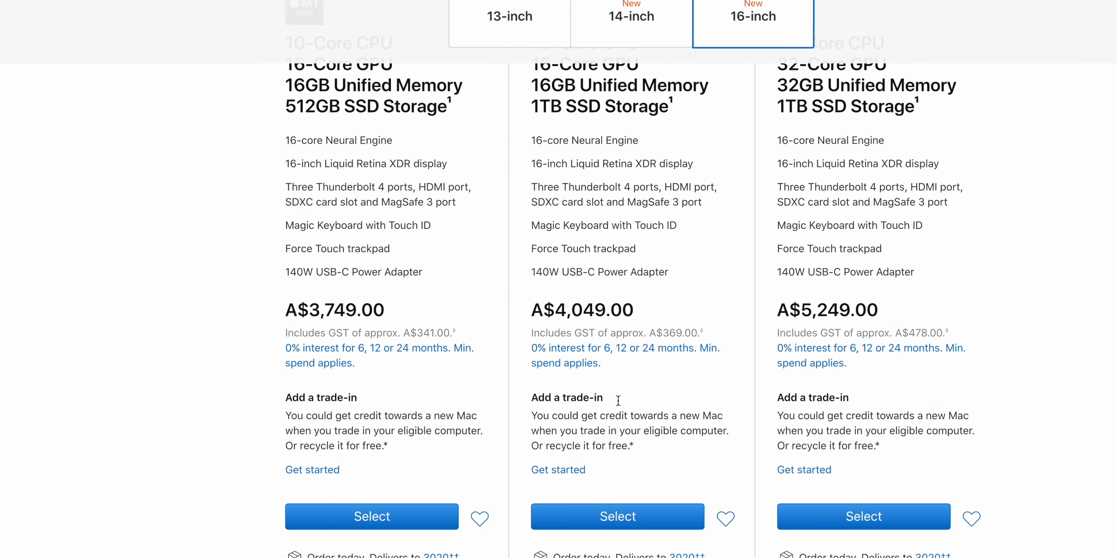
Check store pickup availability for the 16GB/1TB model
scroll("down", 3)
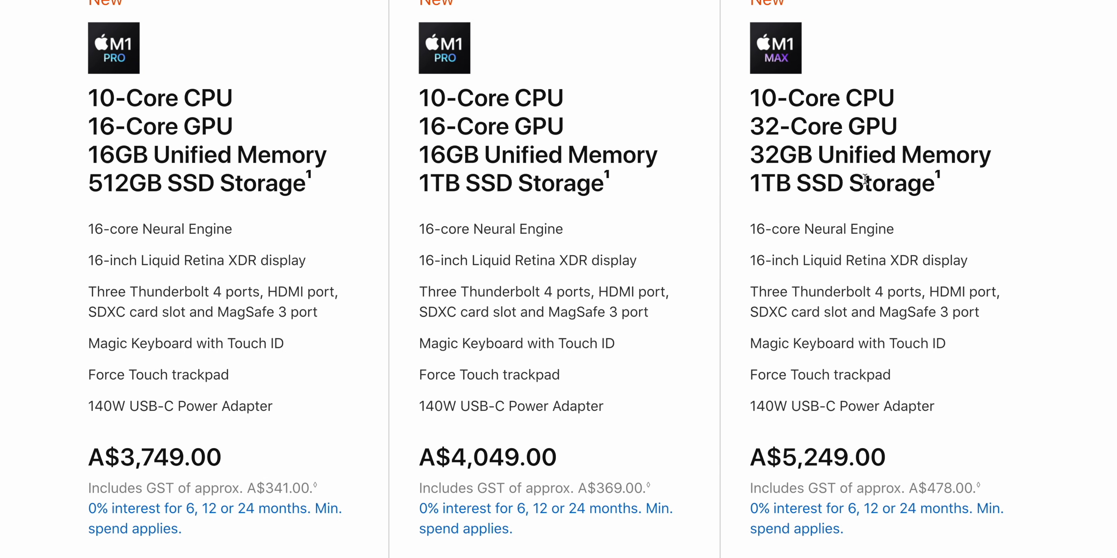
scroll("down", 3)
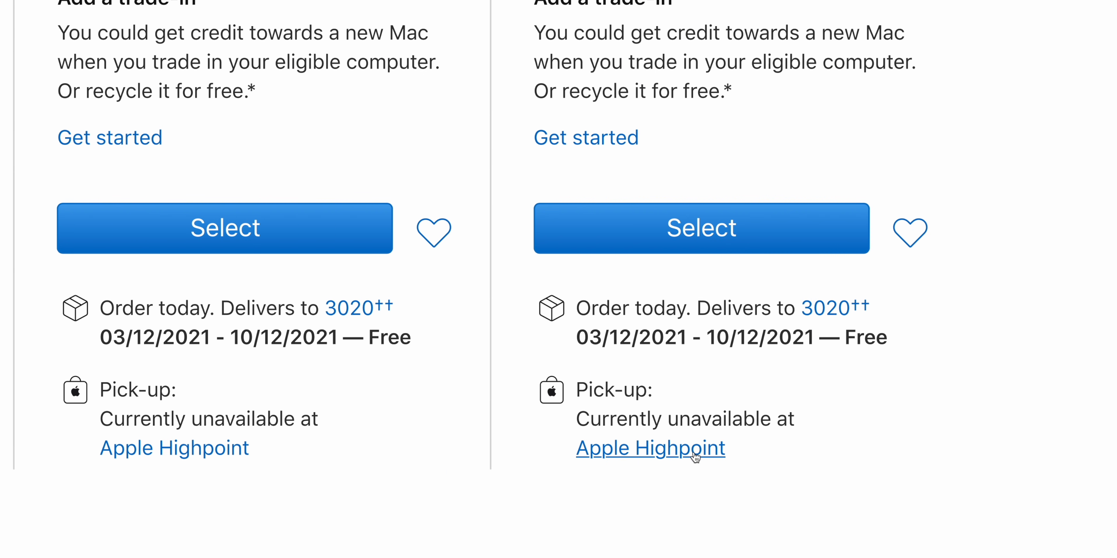
left_click(651, 449)
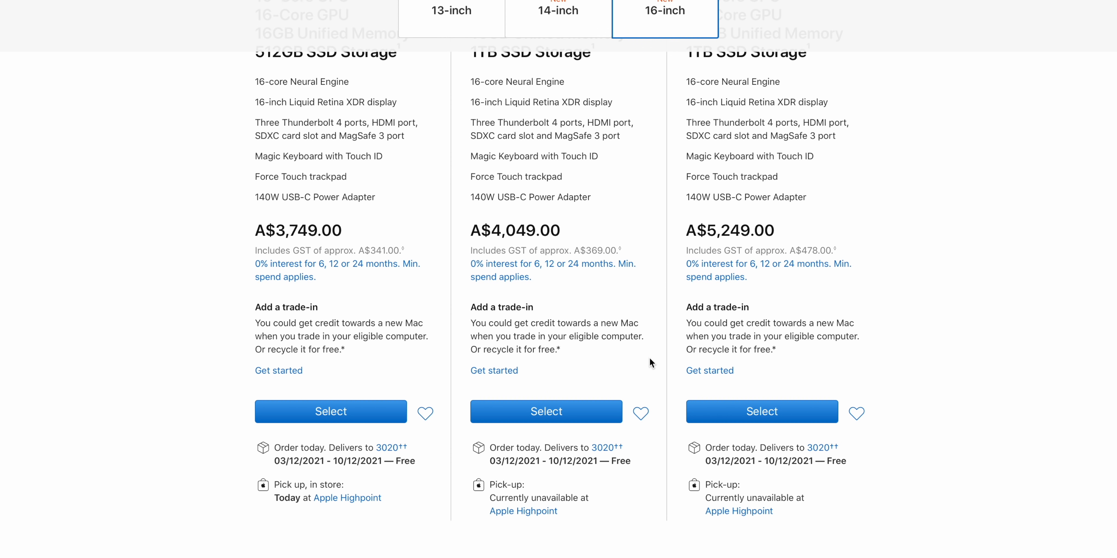
mouse_move(782, 355)
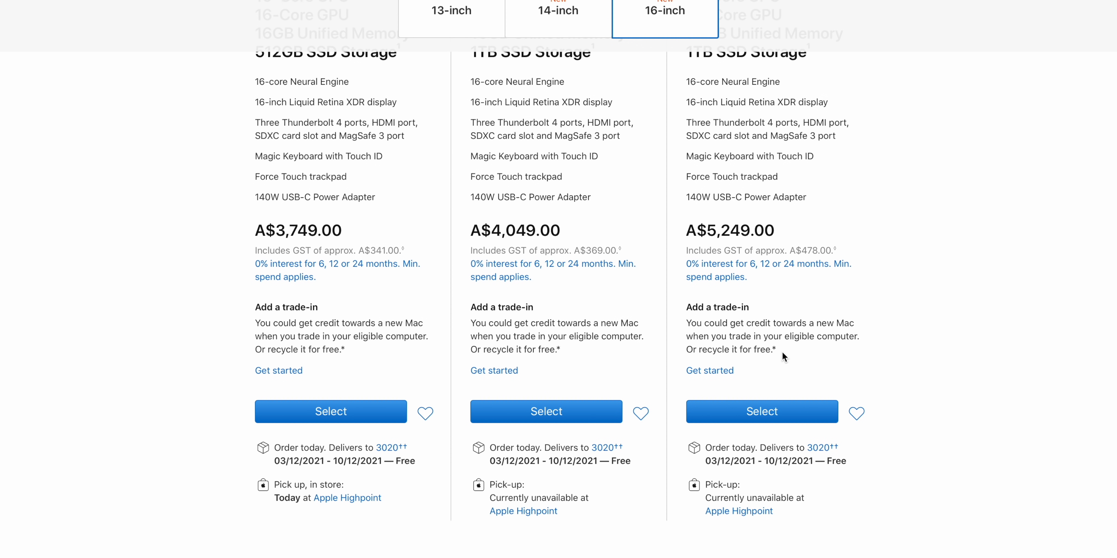
scroll("down", 3)
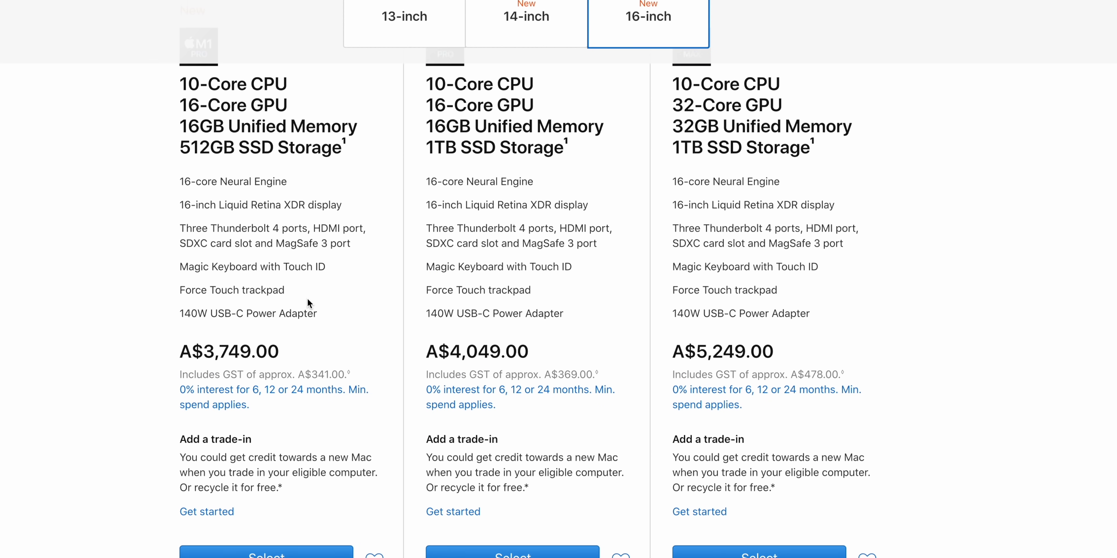
scroll("down", 3)
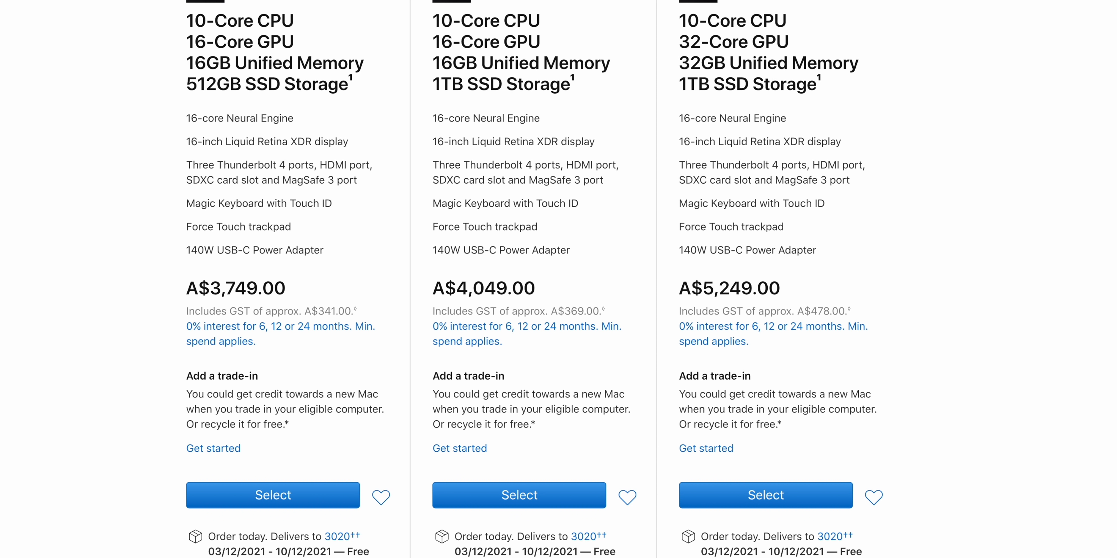
mouse_move(330, 521)
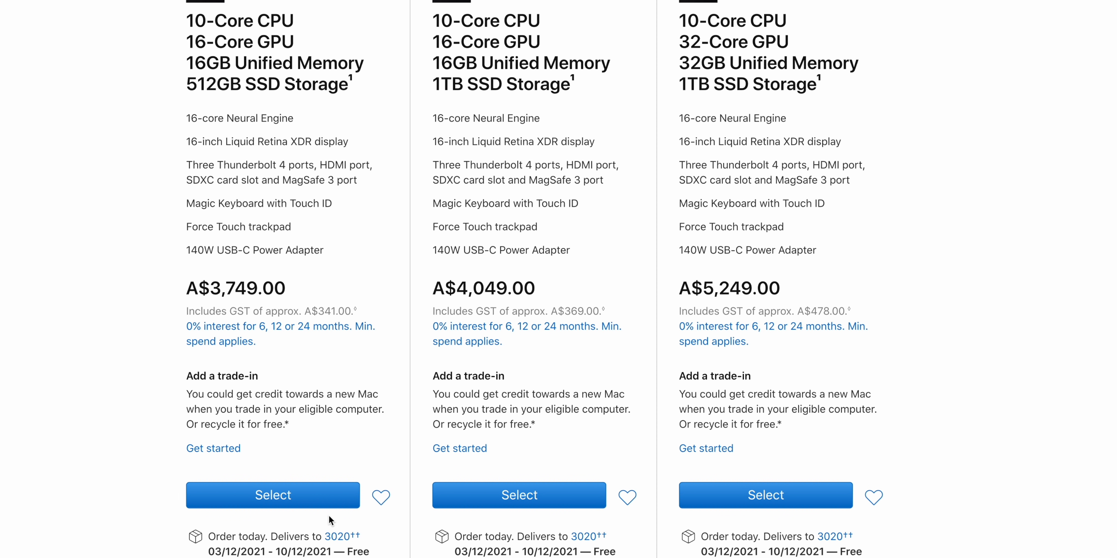
scroll("down", 3)
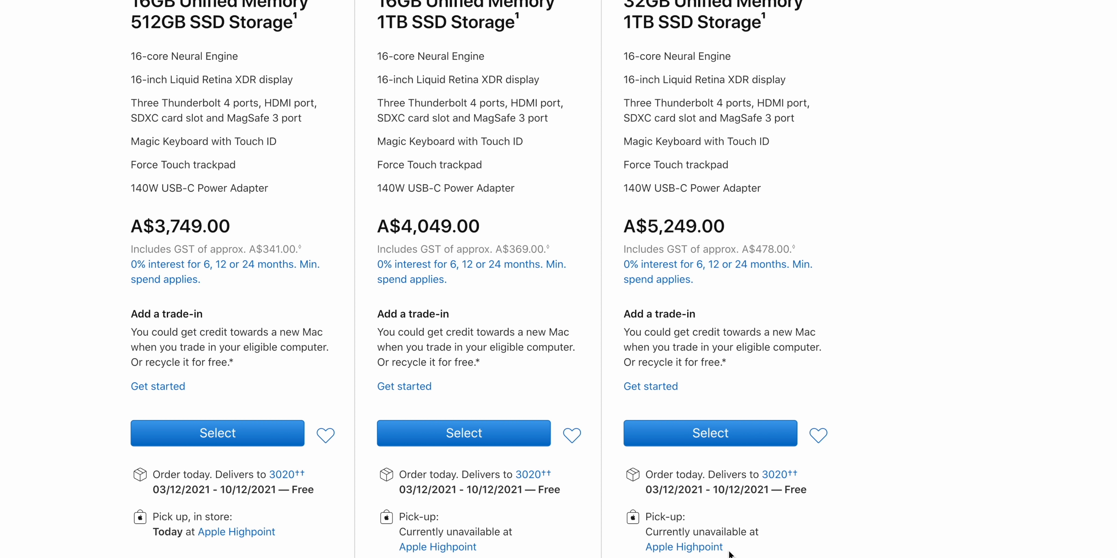
mouse_move(771, 528)
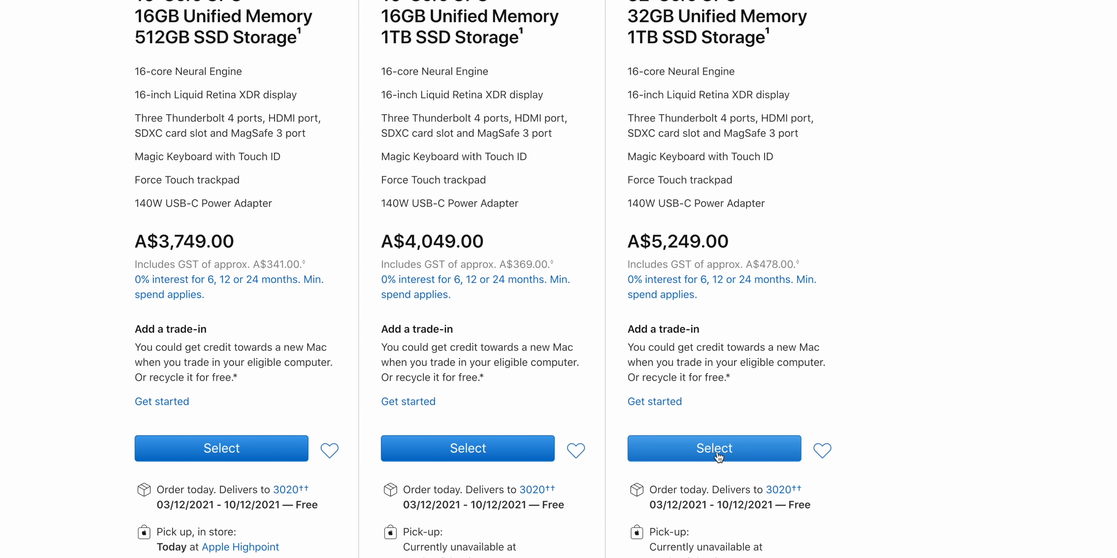
Customise the M1 Max 32GB/1TB model at A$5,249.00 and check its pickup stores, all unavailable
left_click(714, 449)
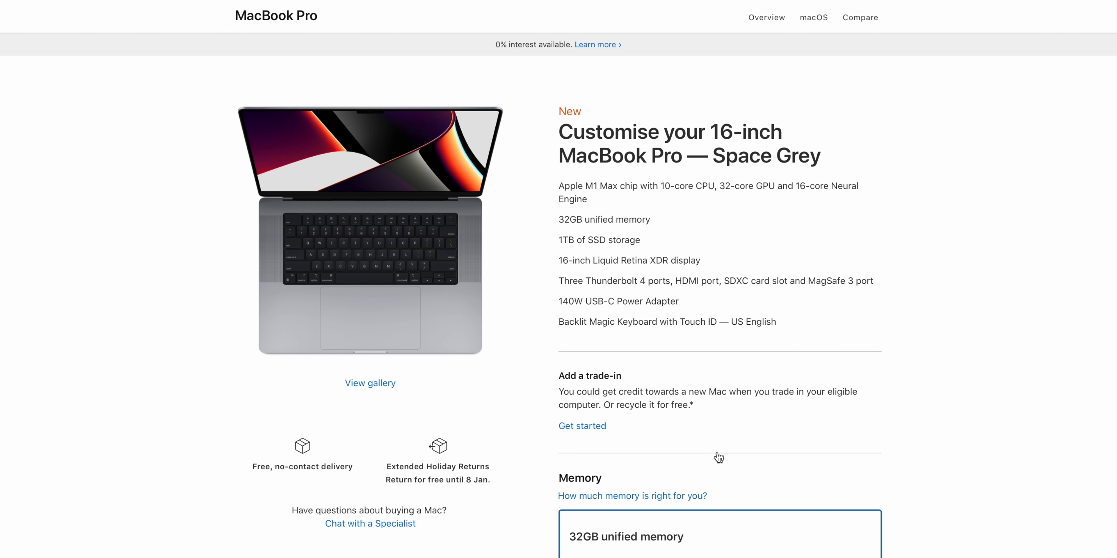
scroll("down", 3)
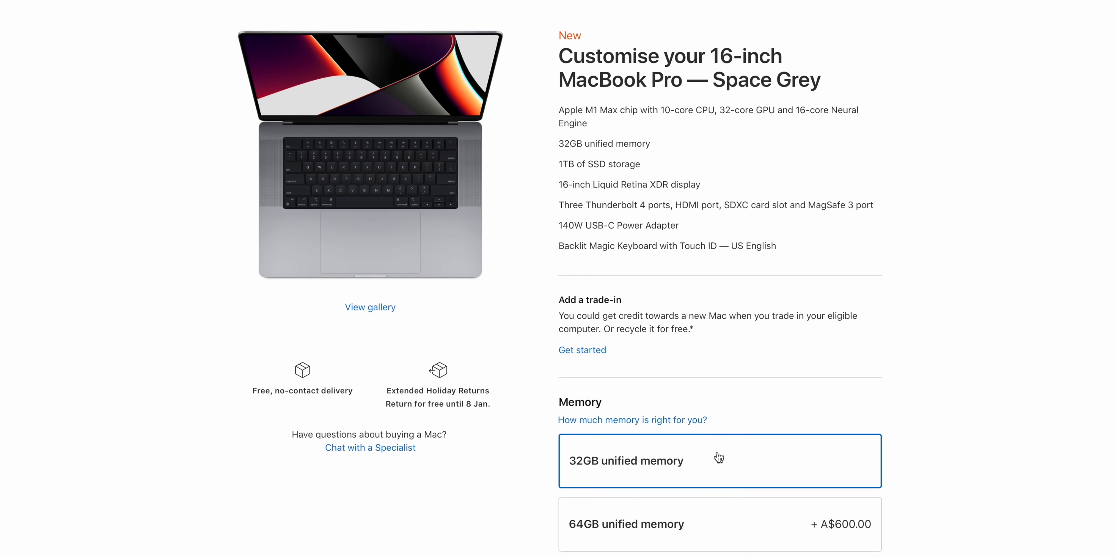
scroll("down", 3)
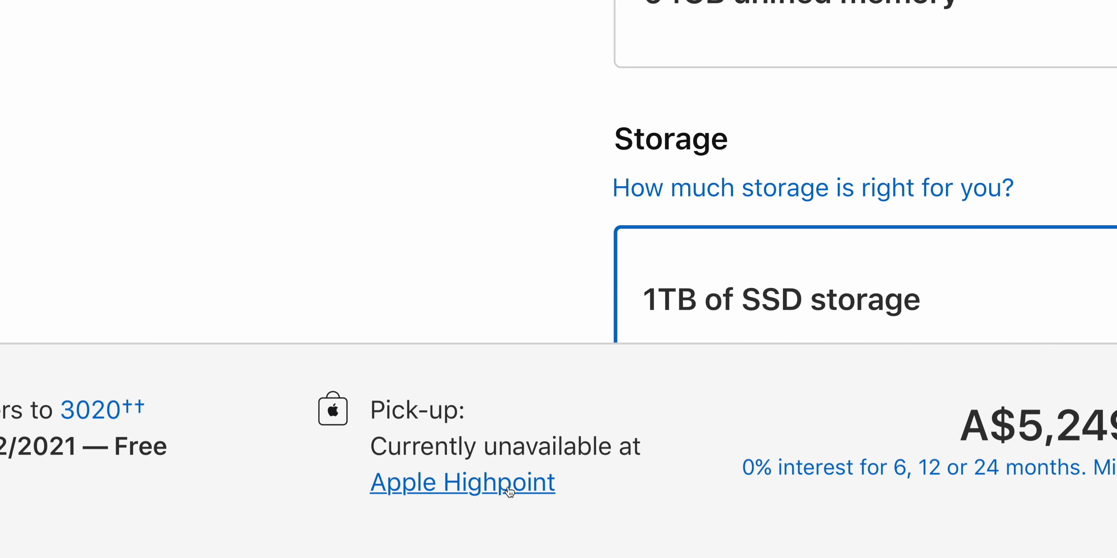
mouse_move(514, 492)
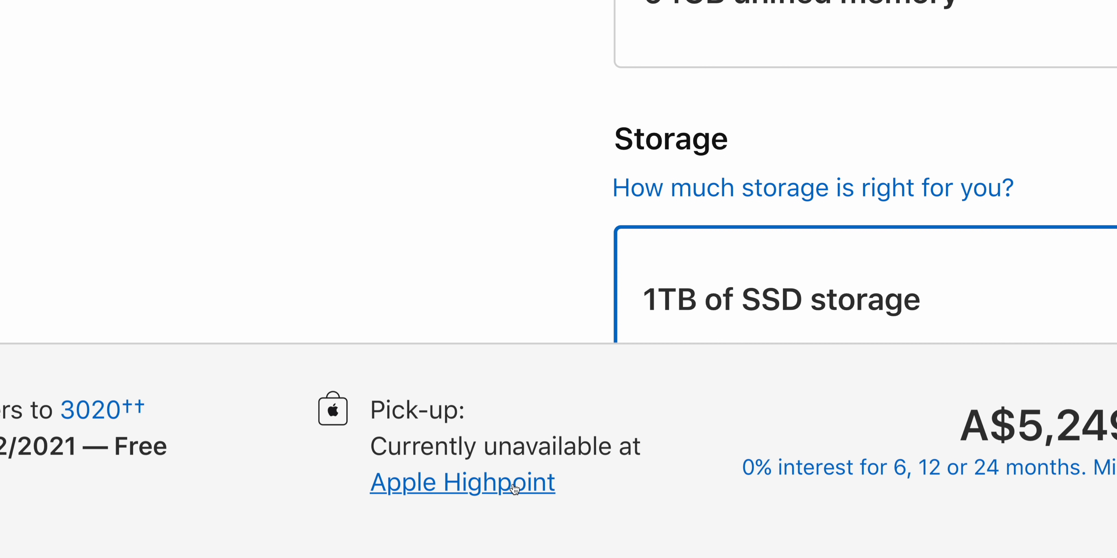
left_click(461, 482)
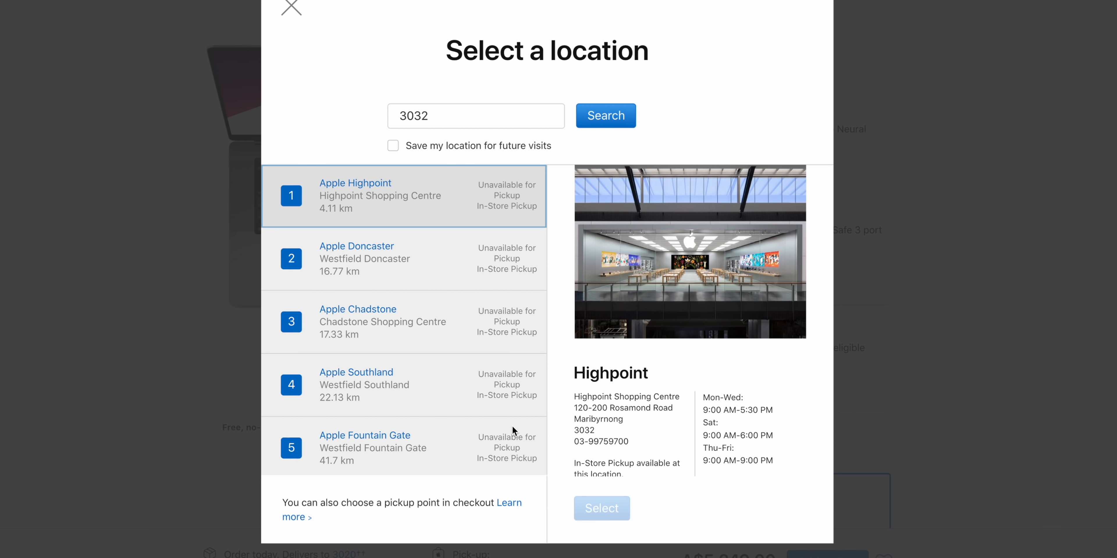
left_click(291, 7)
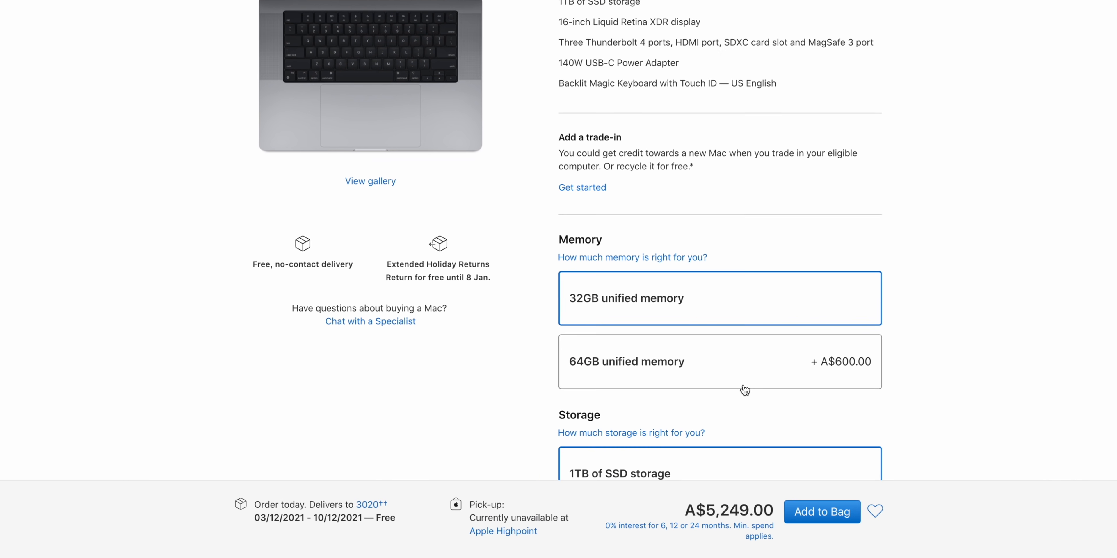
Change SSD storage via 2TB to 8TB, raising the price to A$9,149.00
scroll("down", 3)
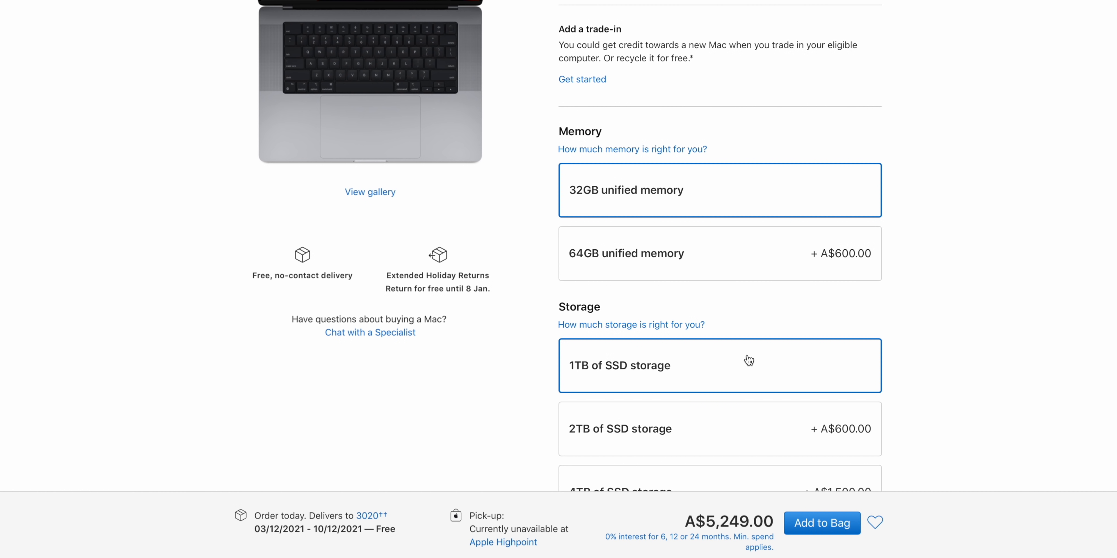
scroll("down", 3)
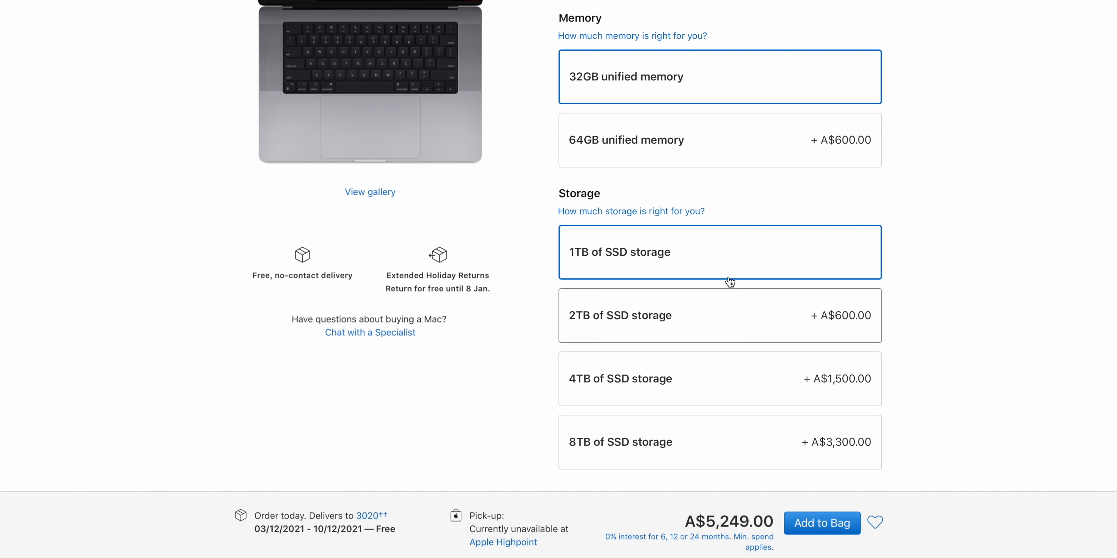
left_click(716, 139)
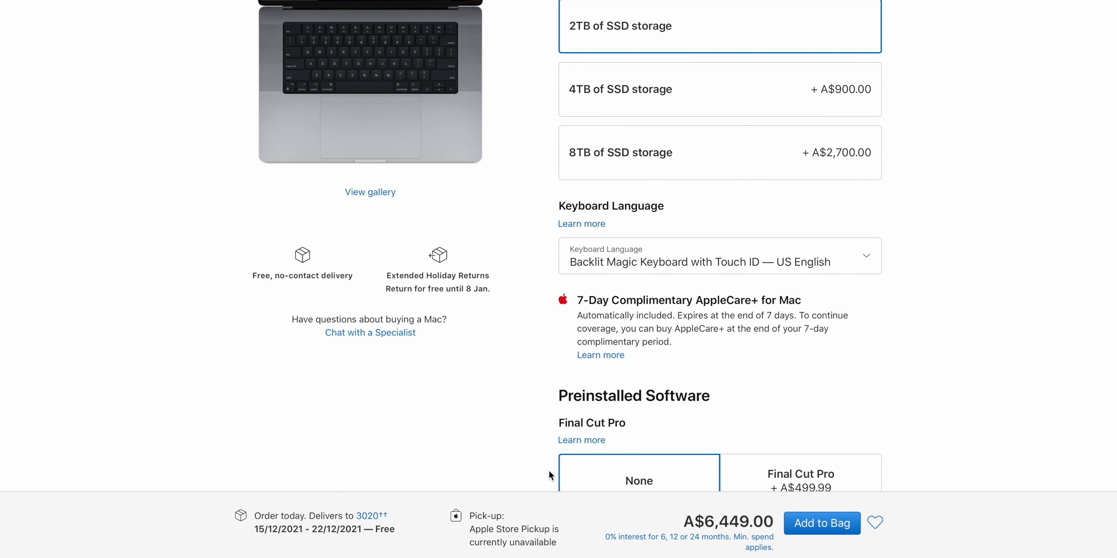
scroll("down", 3)
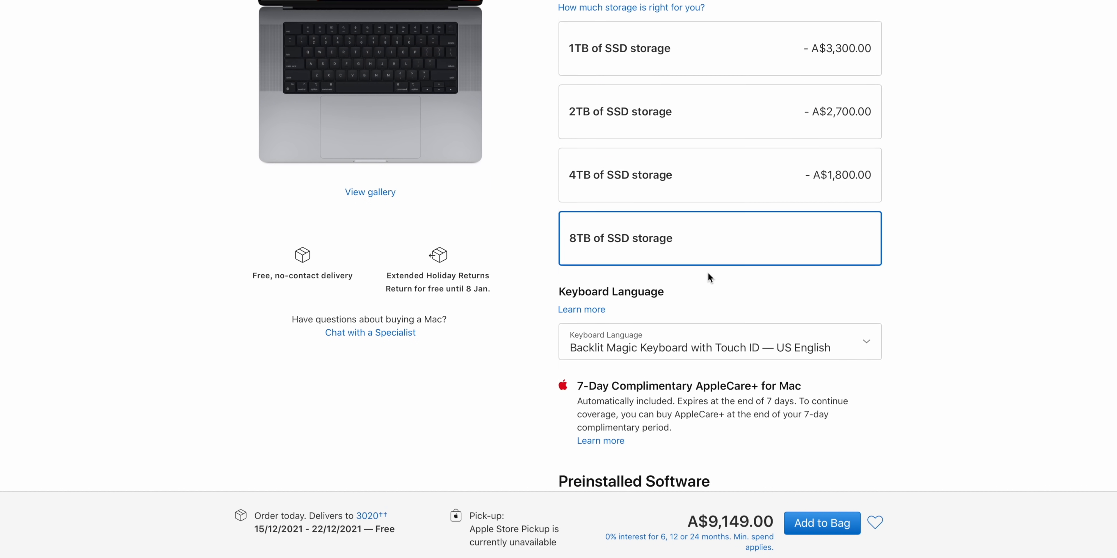
Select 4TB storage with 64GB memory at A$7,349.00; pickup unavailable at Apple Highpoint
left_click(692, 247)
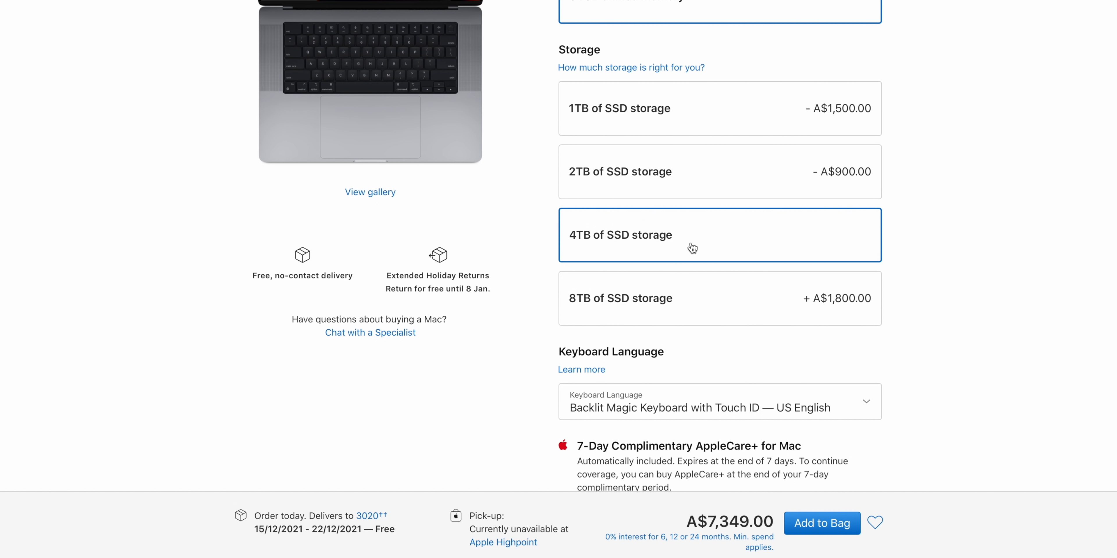
mouse_move(669, 268)
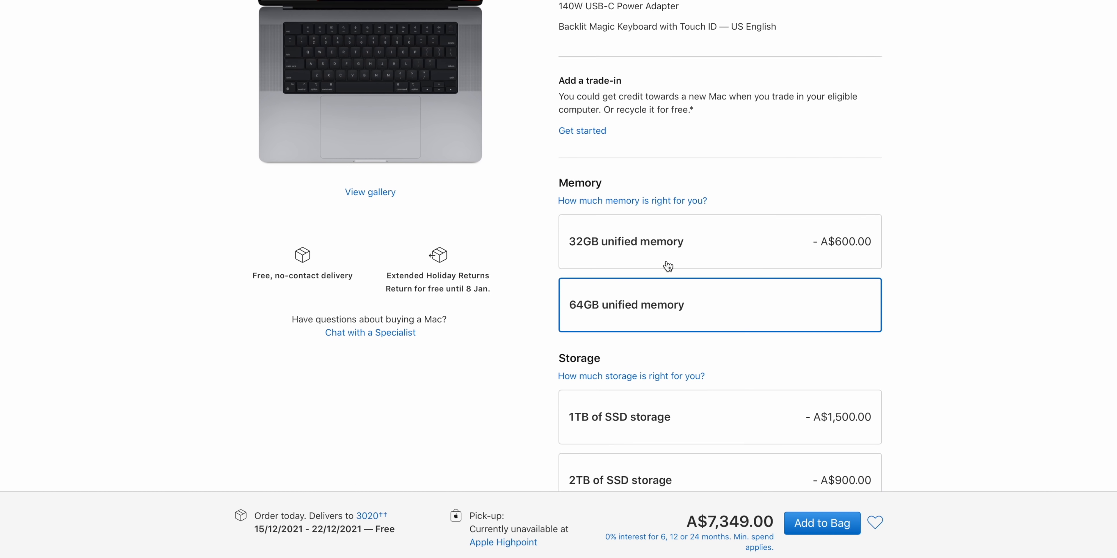
scroll("down", 3)
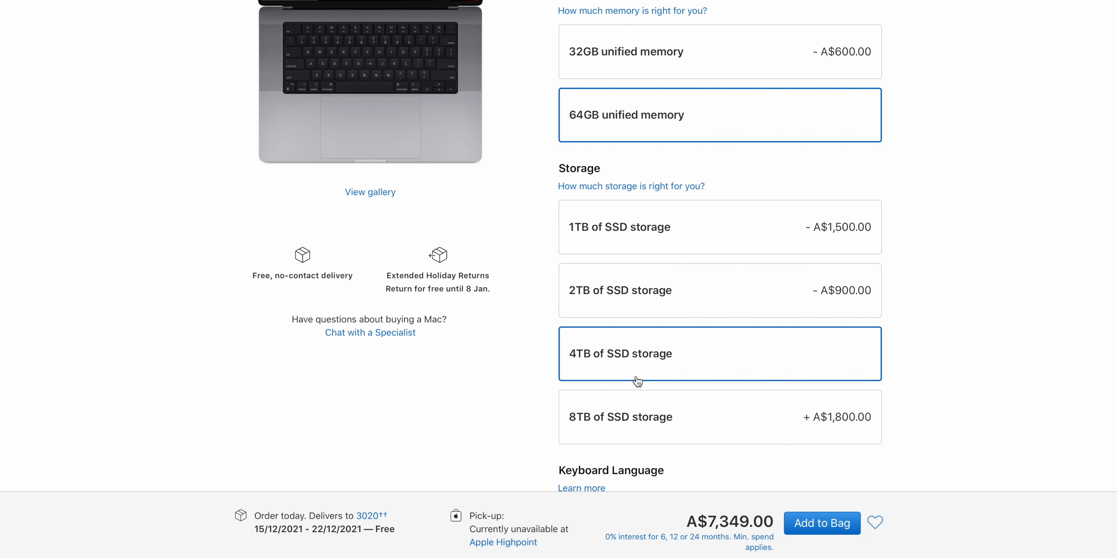
mouse_move(529, 555)
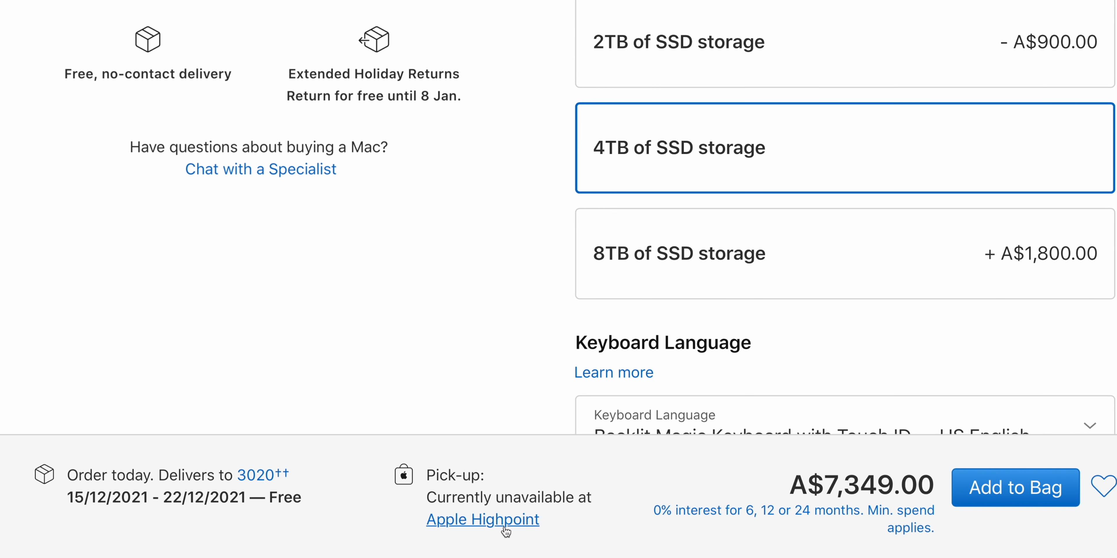
mouse_move(282, 539)
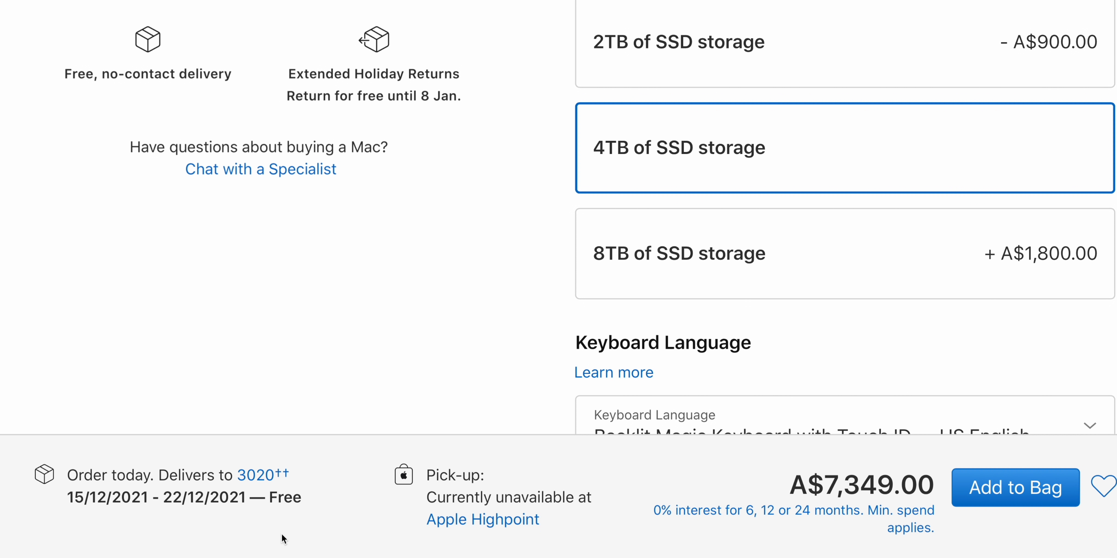
mouse_move(312, 540)
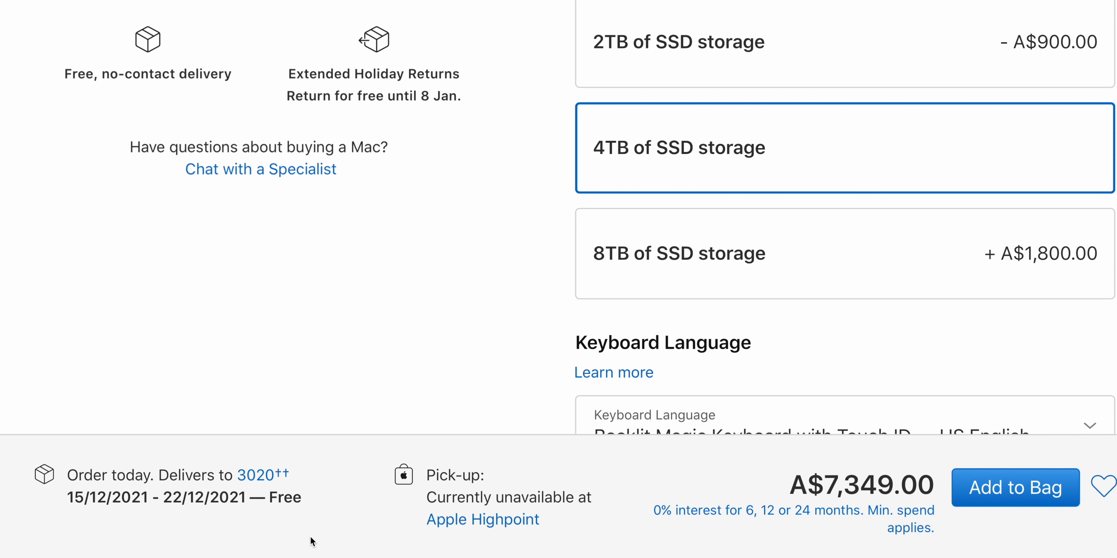
View pickup stores near postcode 3032, all unavailable, and select the postcode field
left_click(483, 519)
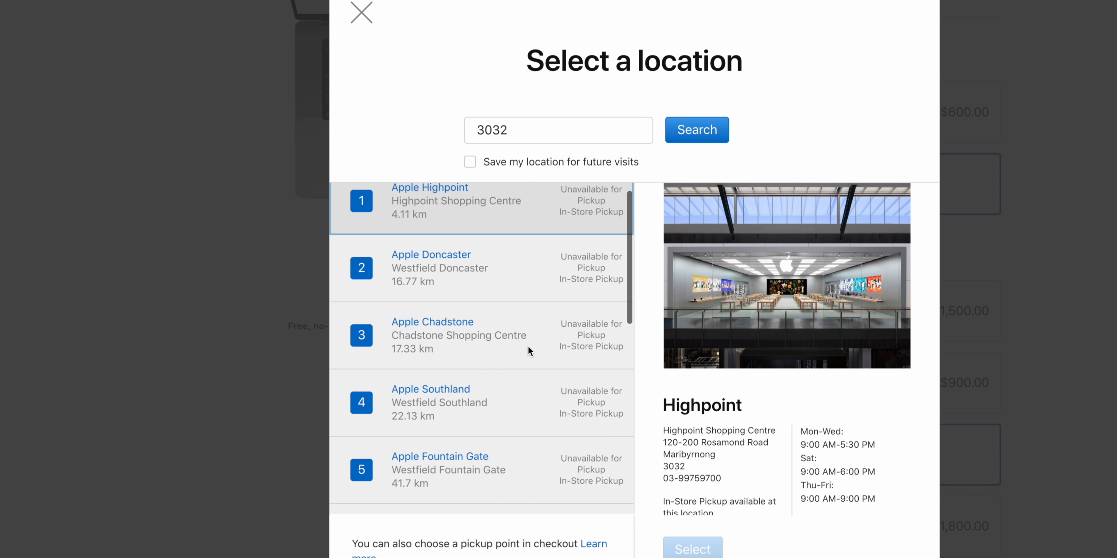
scroll("down", 3)
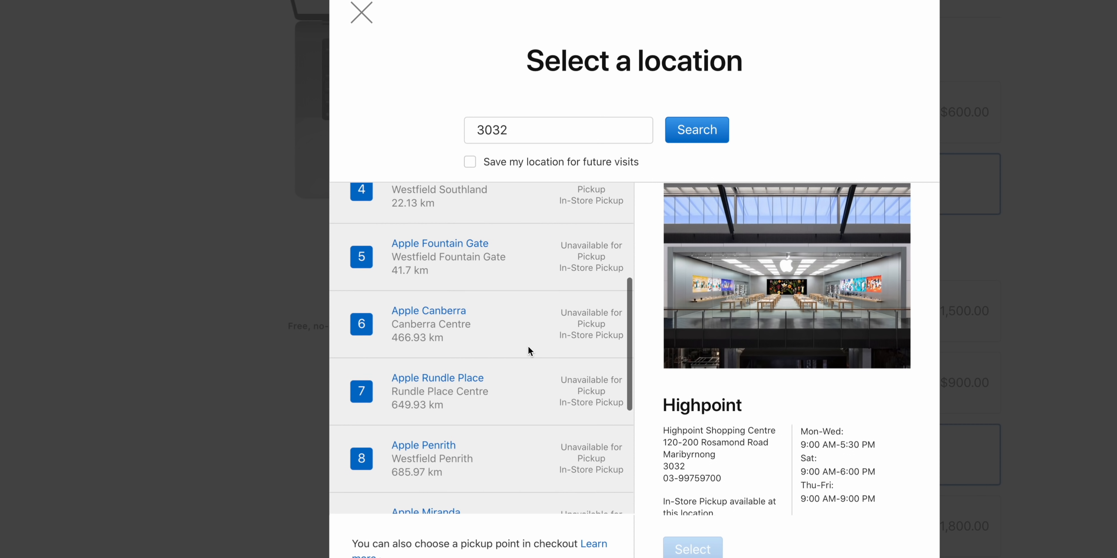
scroll("down", 3)
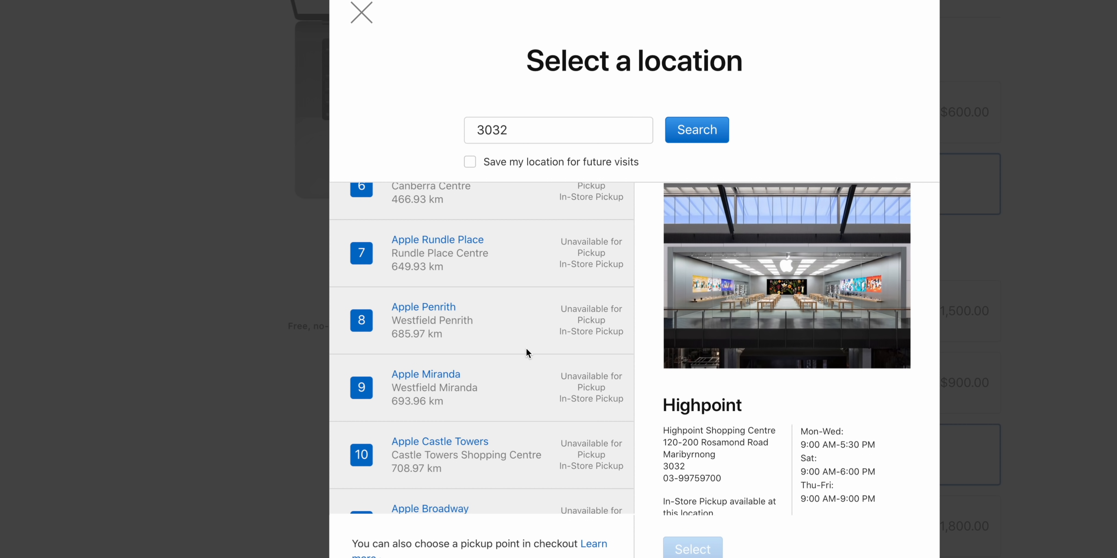
left_click(539, 130)
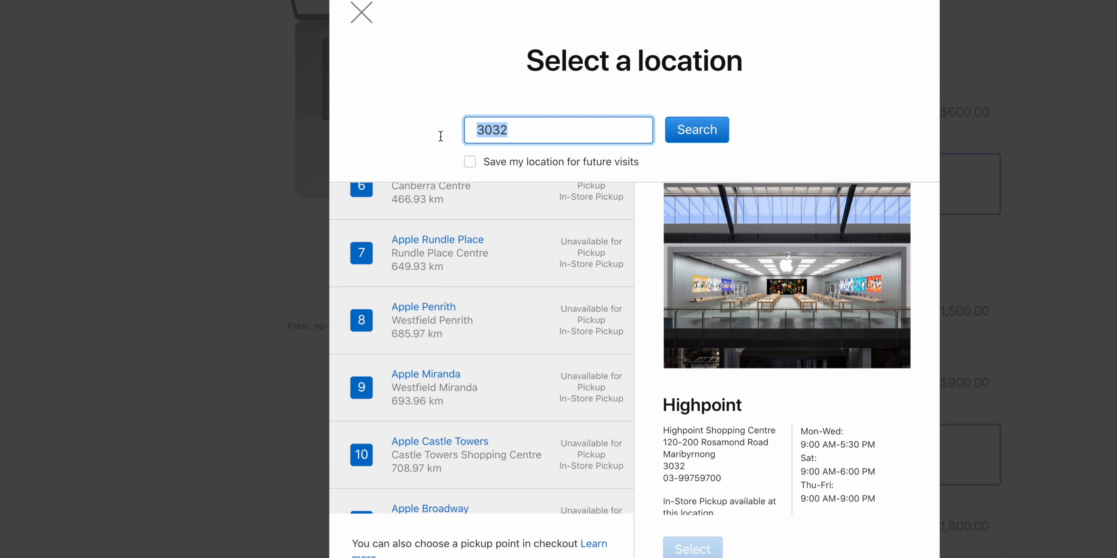
Search pickup stores near postcodes 2000 and 4000, all unavailable, then close the list
type("2000")
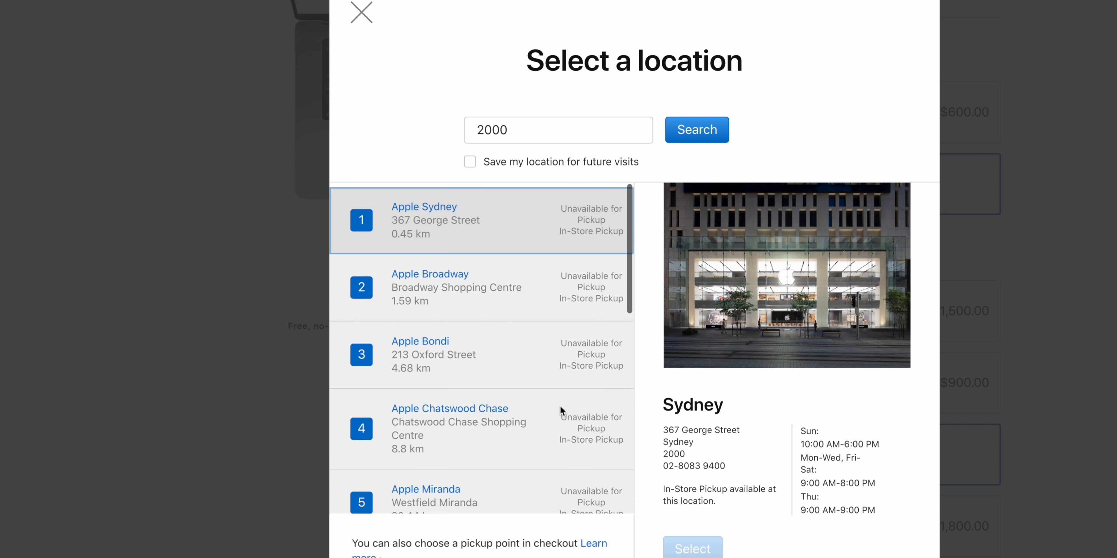
scroll("down", 3)
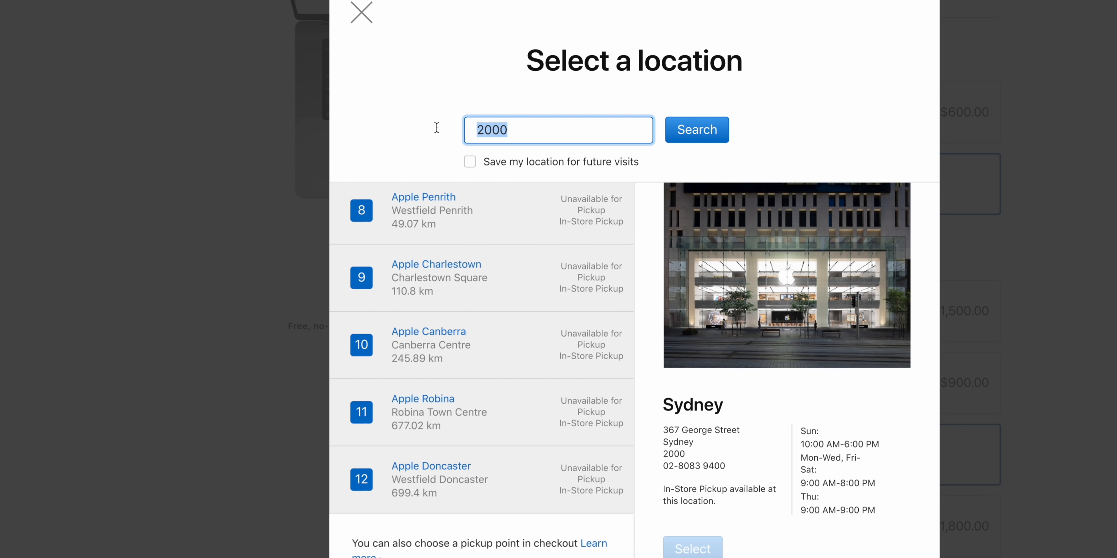
type("4000")
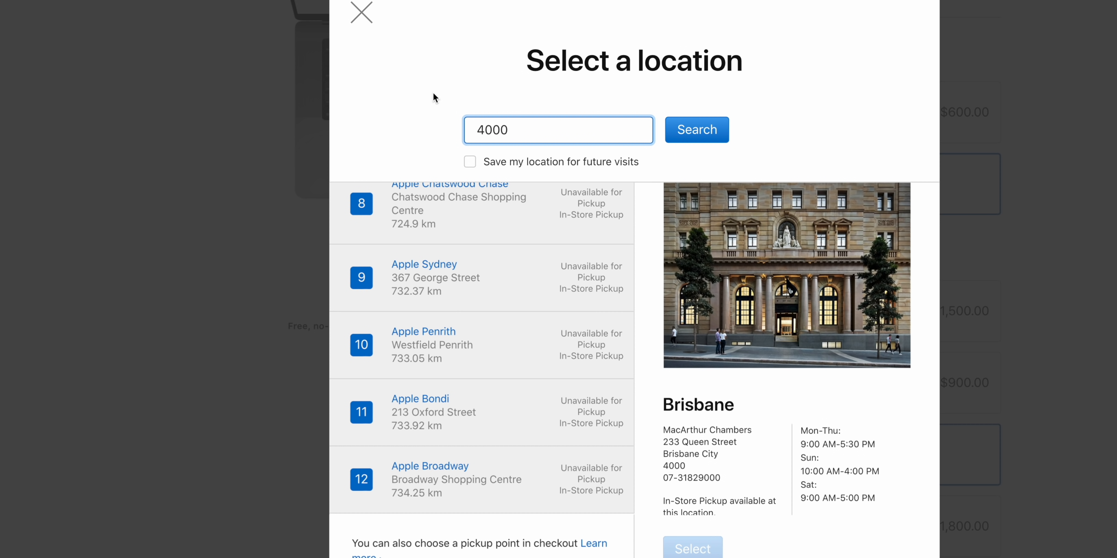
left_click(361, 12)
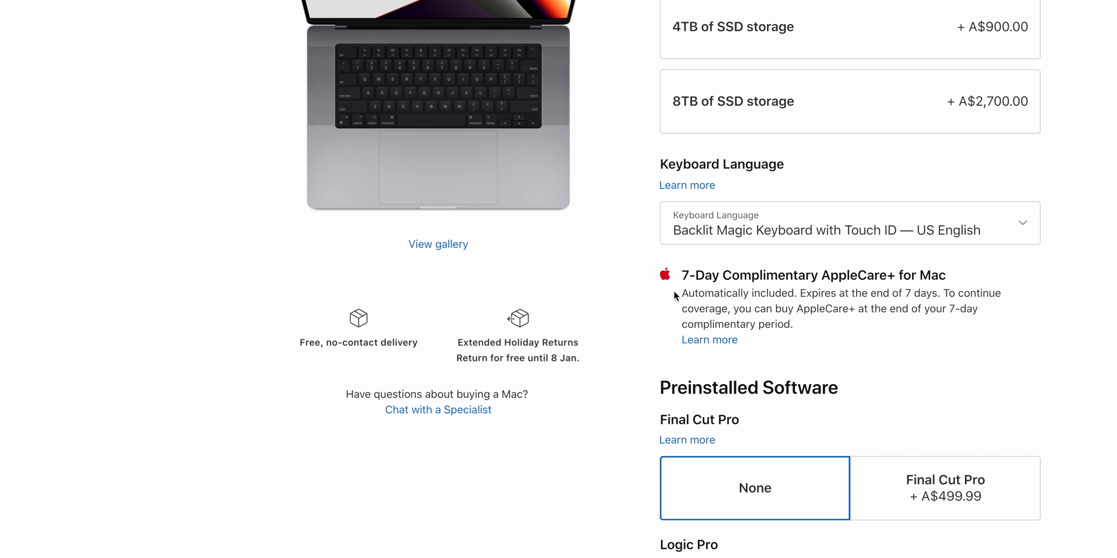
Reselect 4TB storage and review the A$7,349.00 64GB/4TB summary and pickup status
left_click(847, 26)
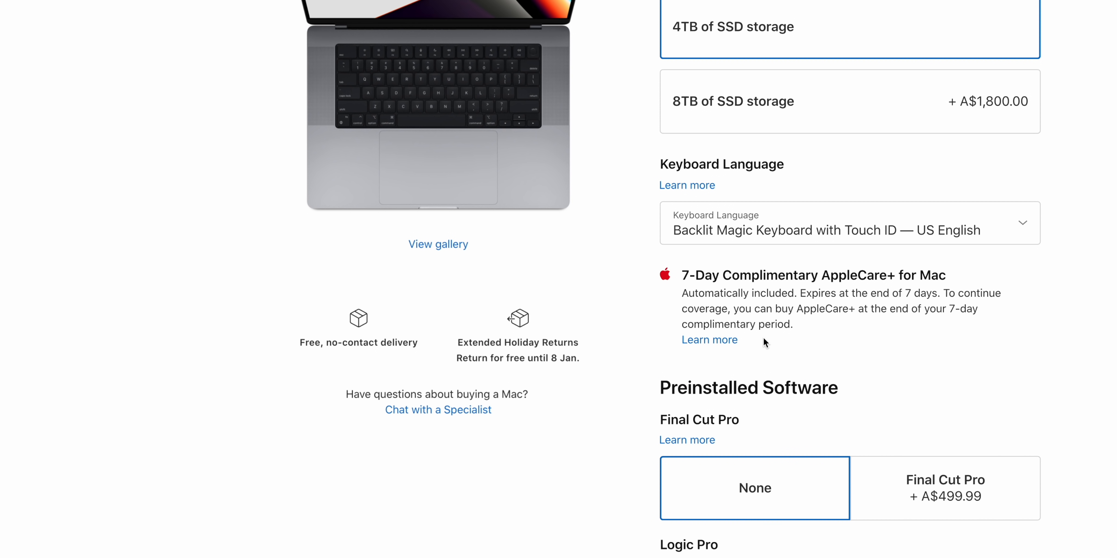
scroll("down", 3)
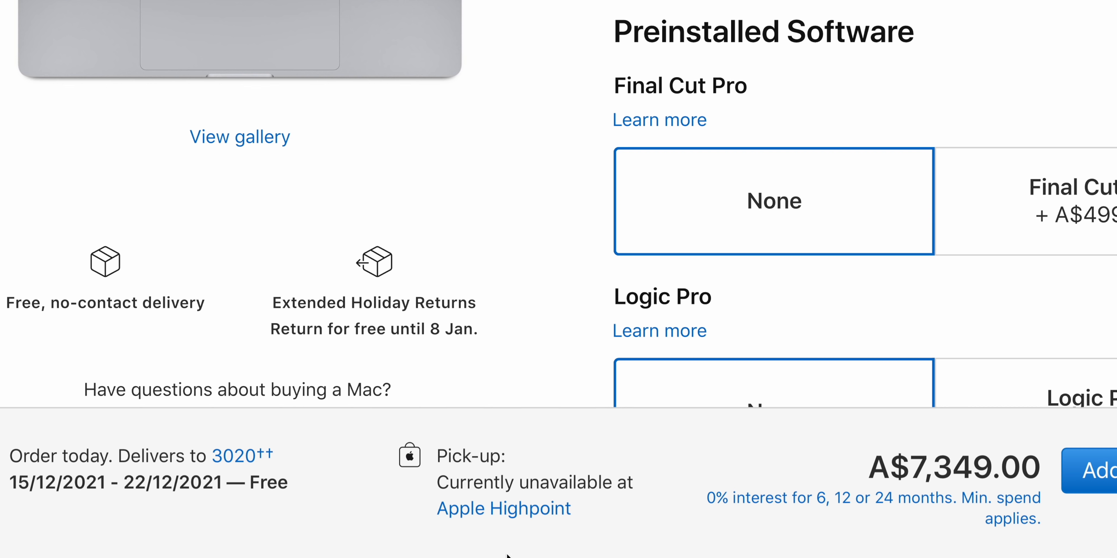
mouse_move(504, 542)
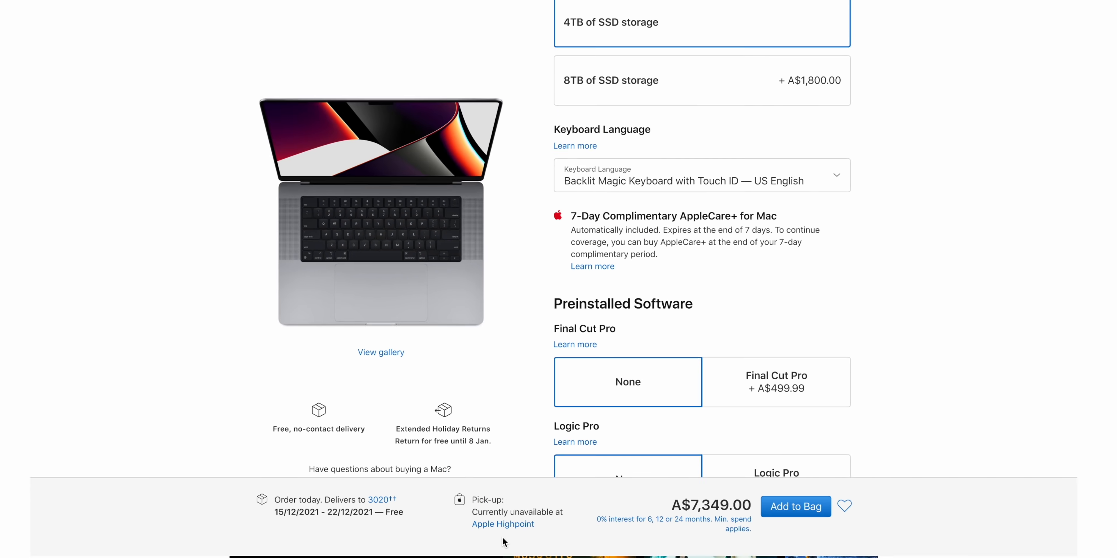
scroll("up", 3)
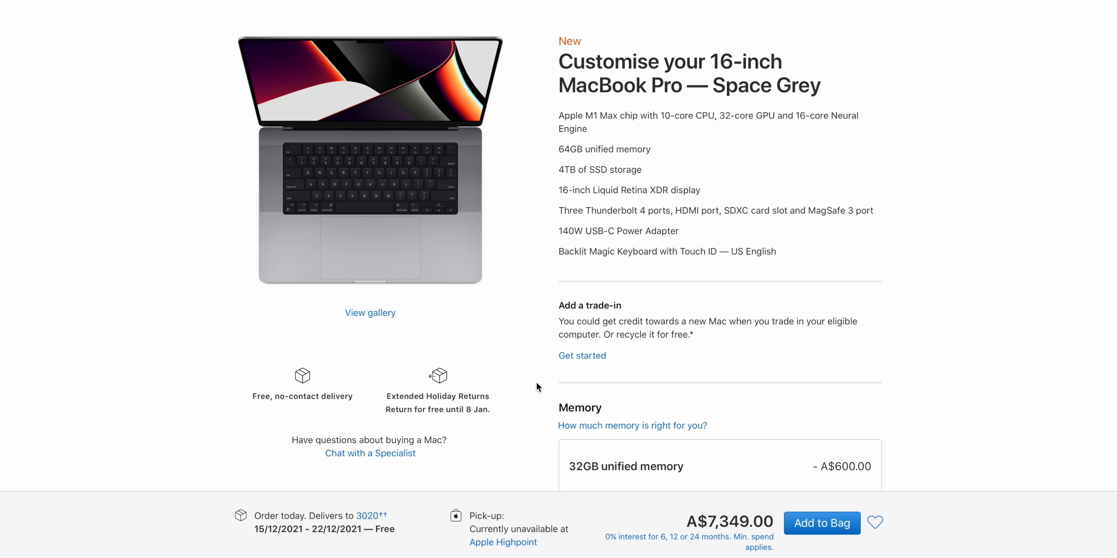
scroll("down", 3)
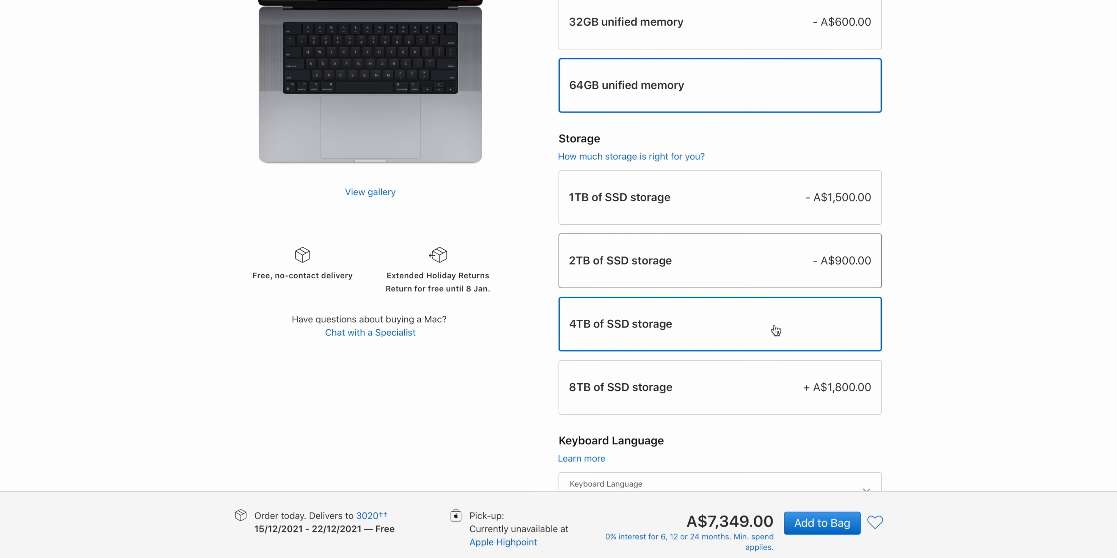
mouse_move(722, 272)
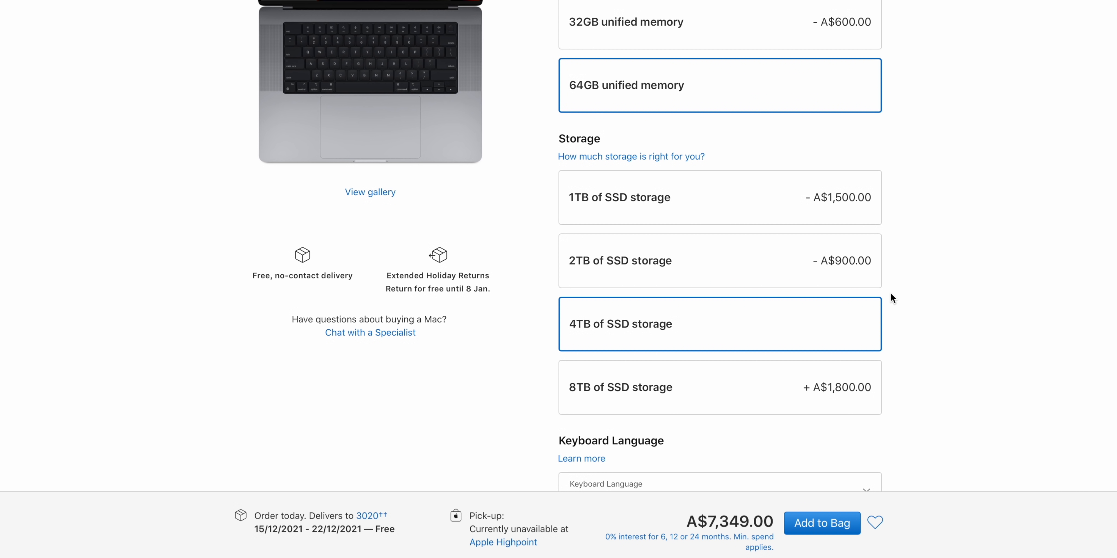
mouse_move(843, 323)
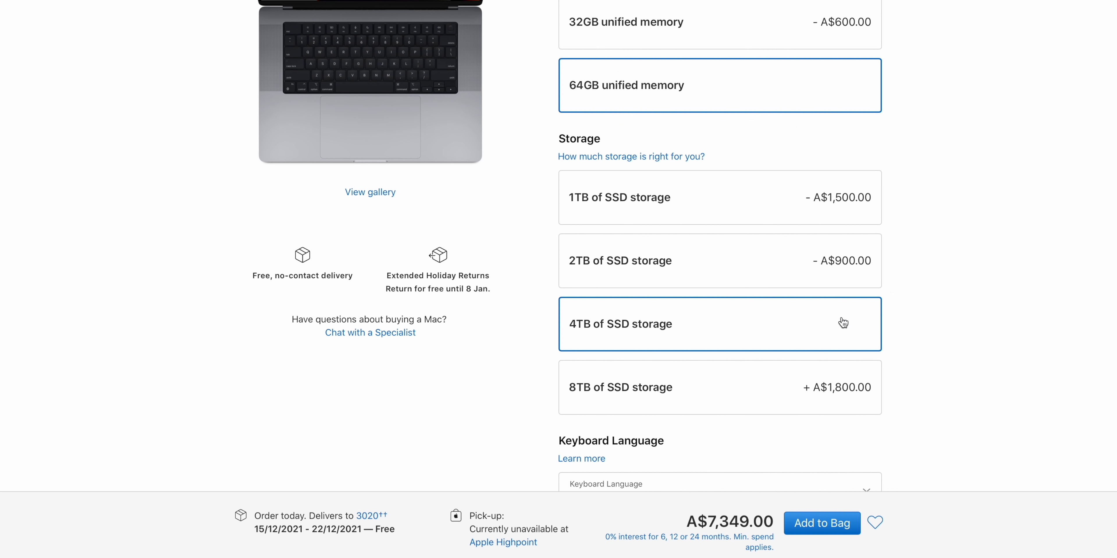
scroll("up", 3)
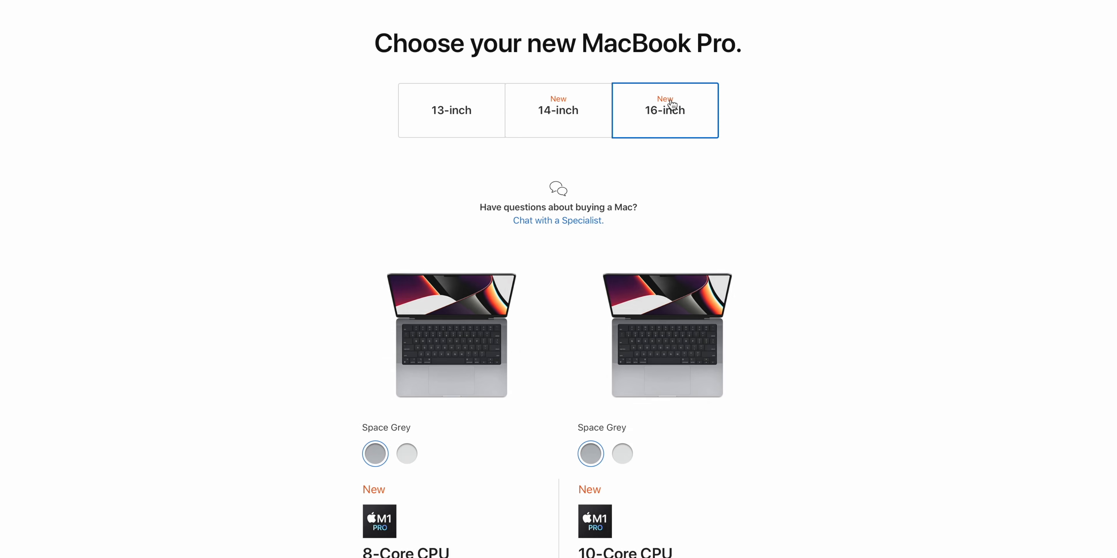
Compare the three 16-inch models' prices, delivery dates and Apple Highpoint pickup lines
scroll("down", 3)
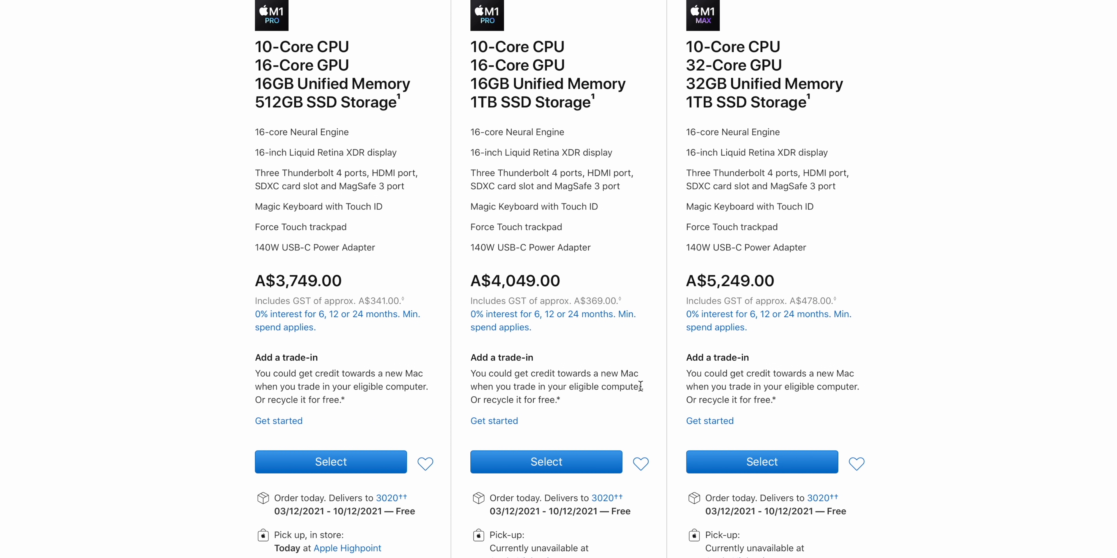
scroll("down", 3)
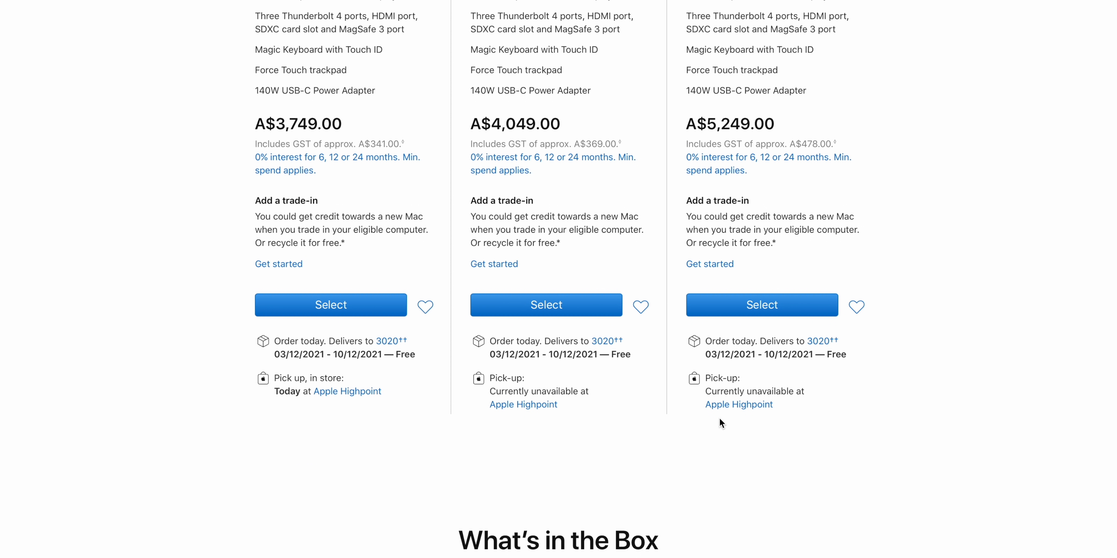